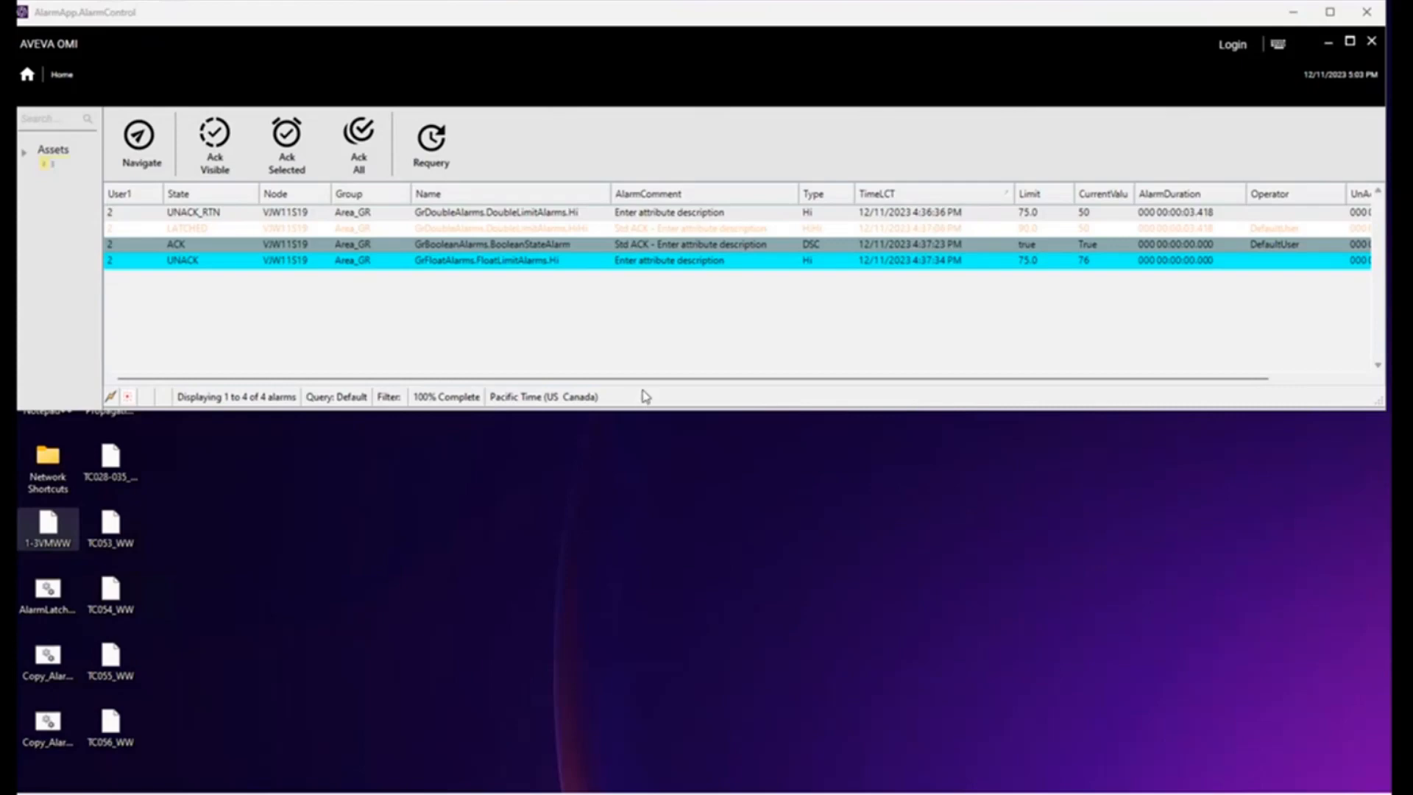
mouse_move(533, 364)
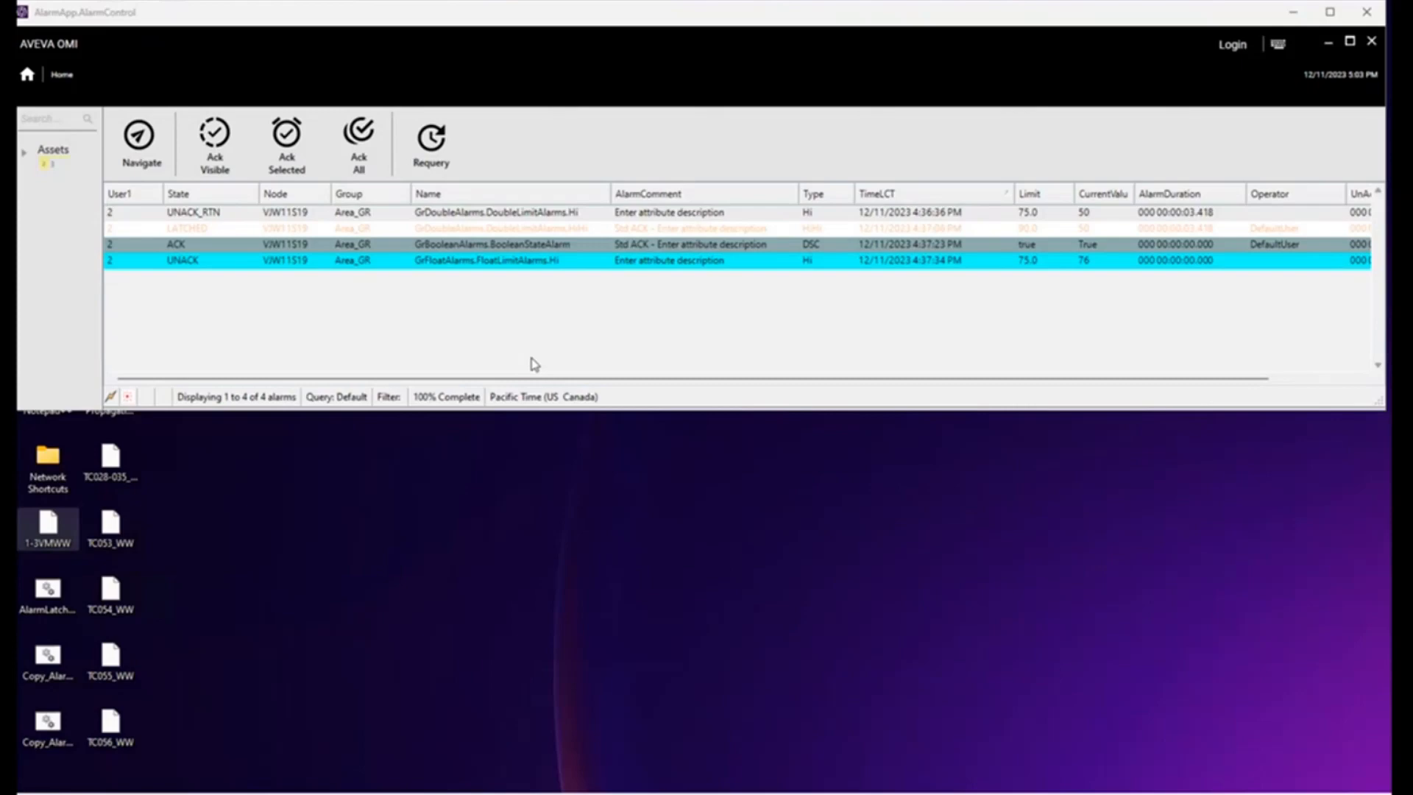
mouse_move(521, 363)
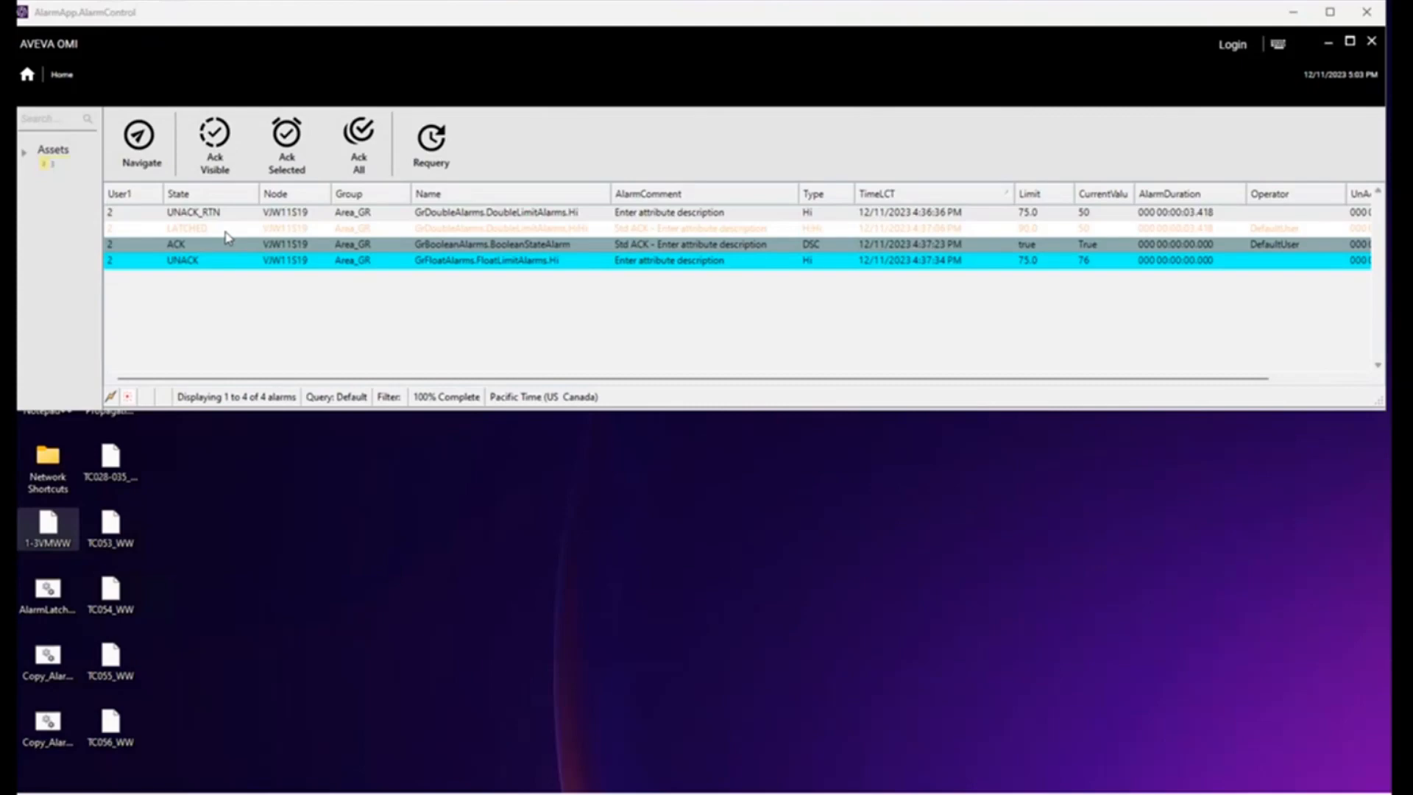
mouse_move(353, 544)
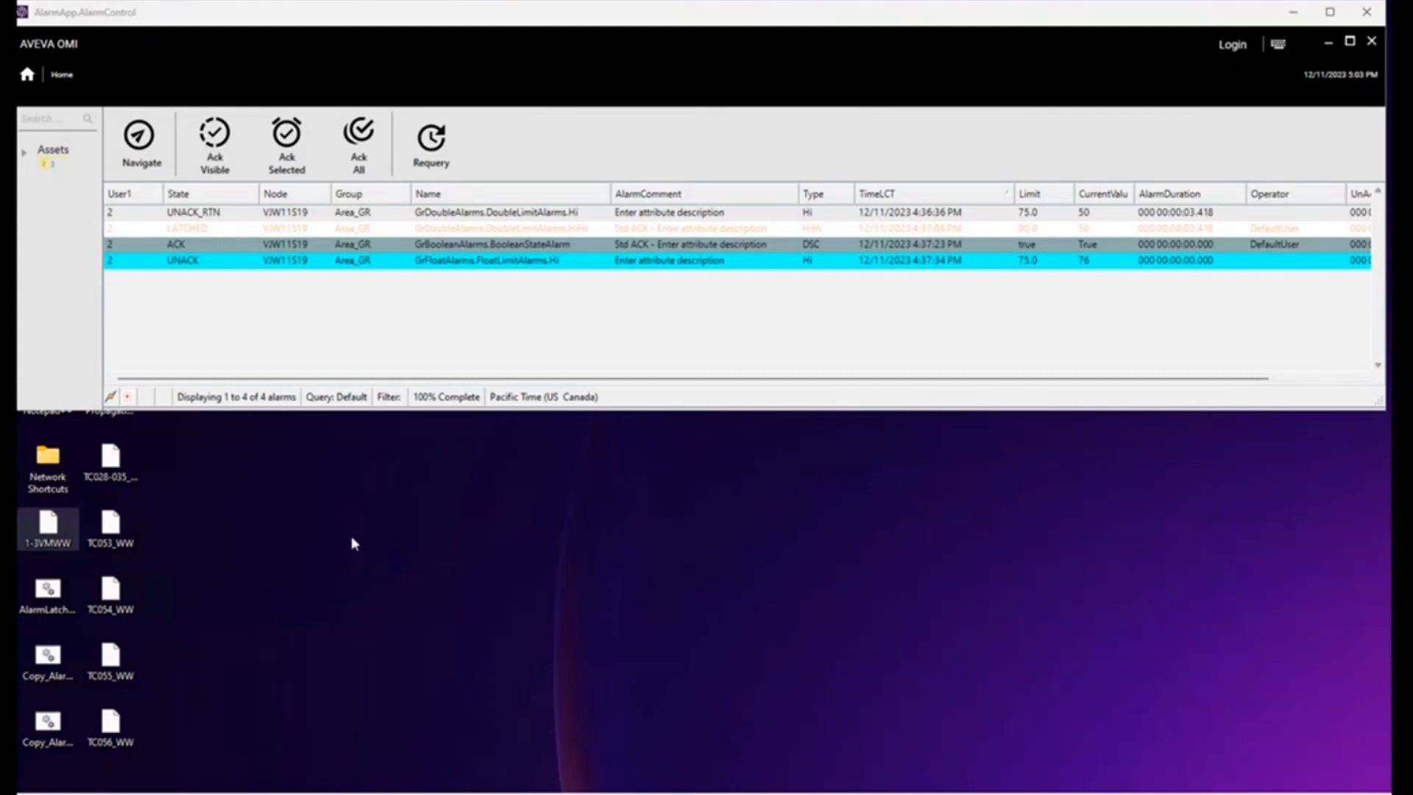
mouse_move(366, 512)
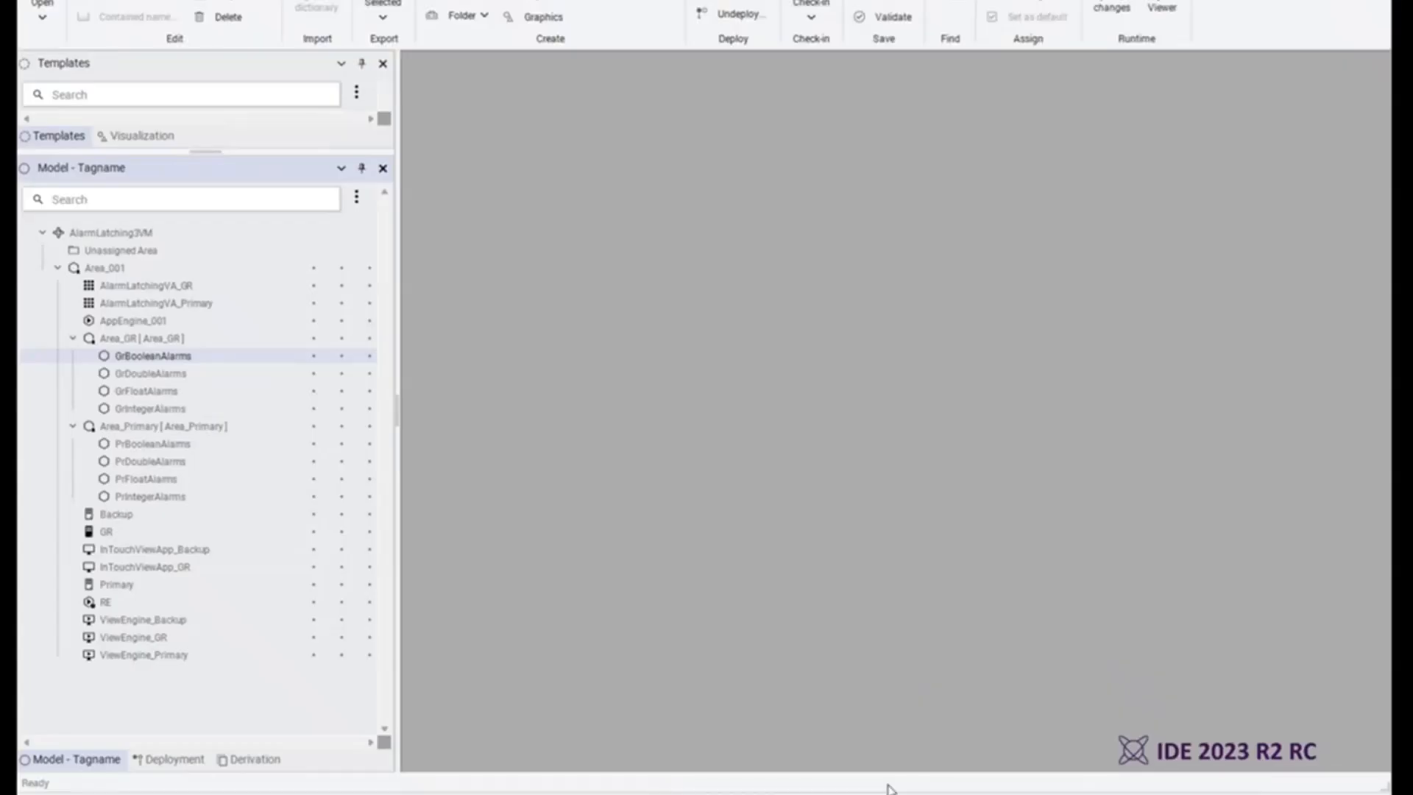
mouse_move(675, 513)
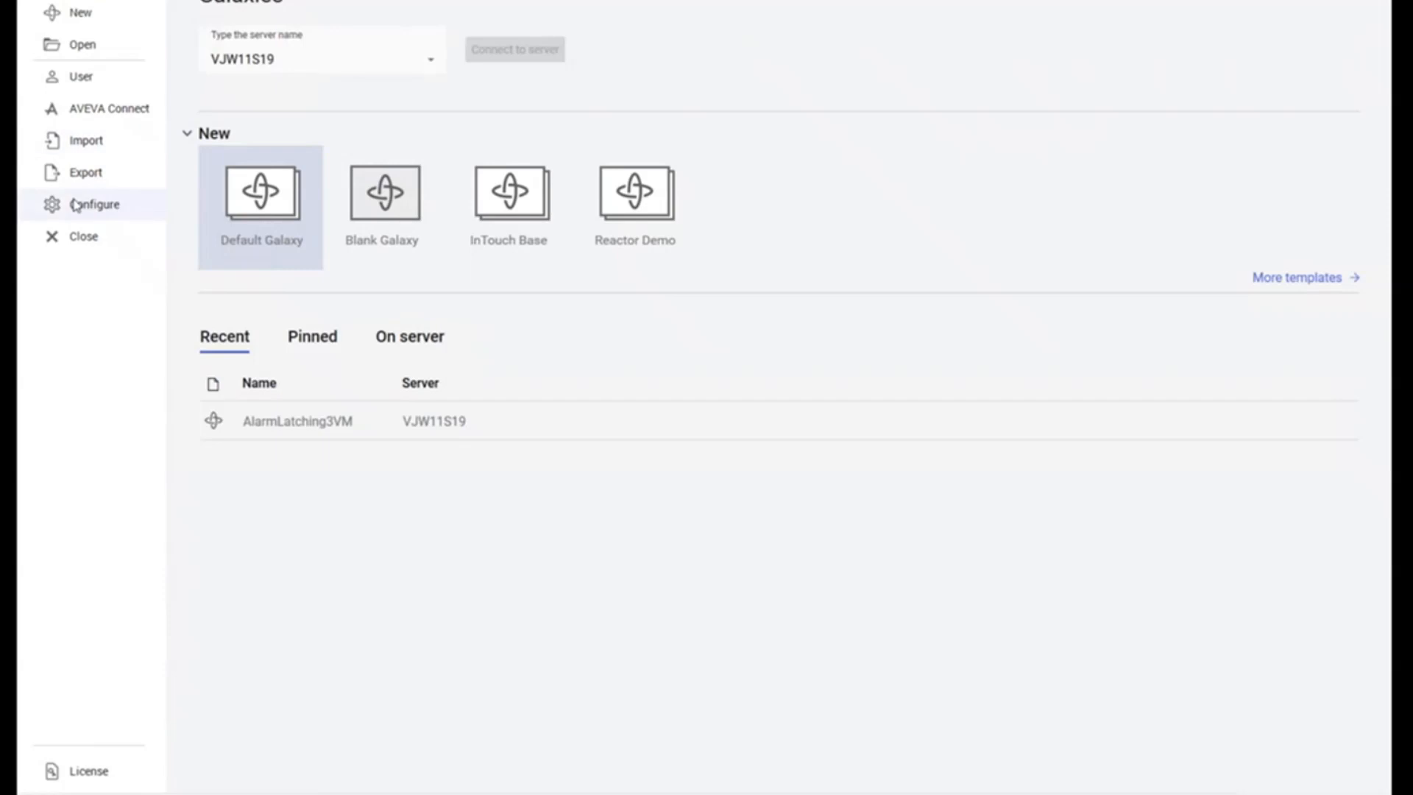
Step: Show the galaxy's Alarms and events configuration from the Configure options
left_click(94, 204)
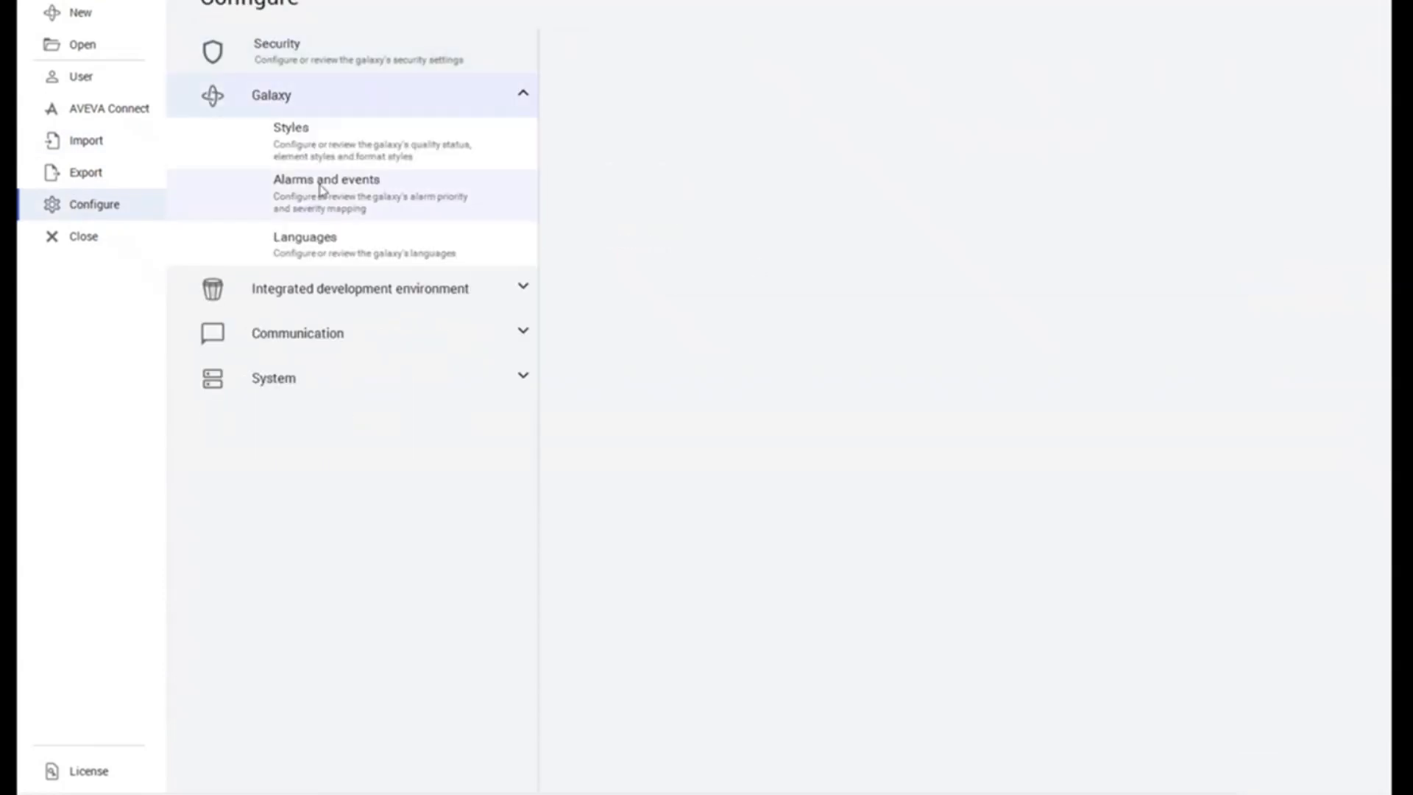
left_click(324, 179)
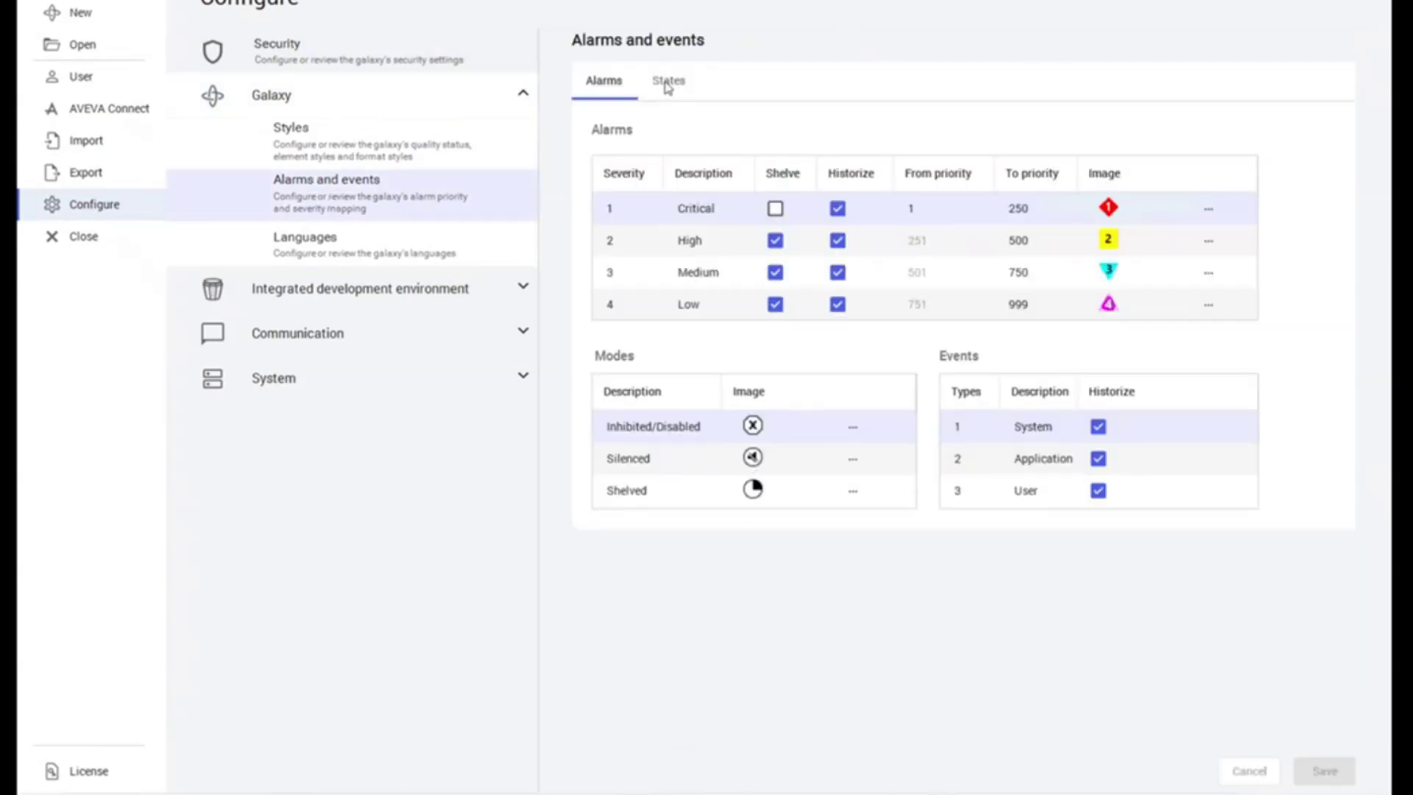
Step: Show the States settings confirming Enable Latching is checked under Alarm logic
left_click(668, 81)
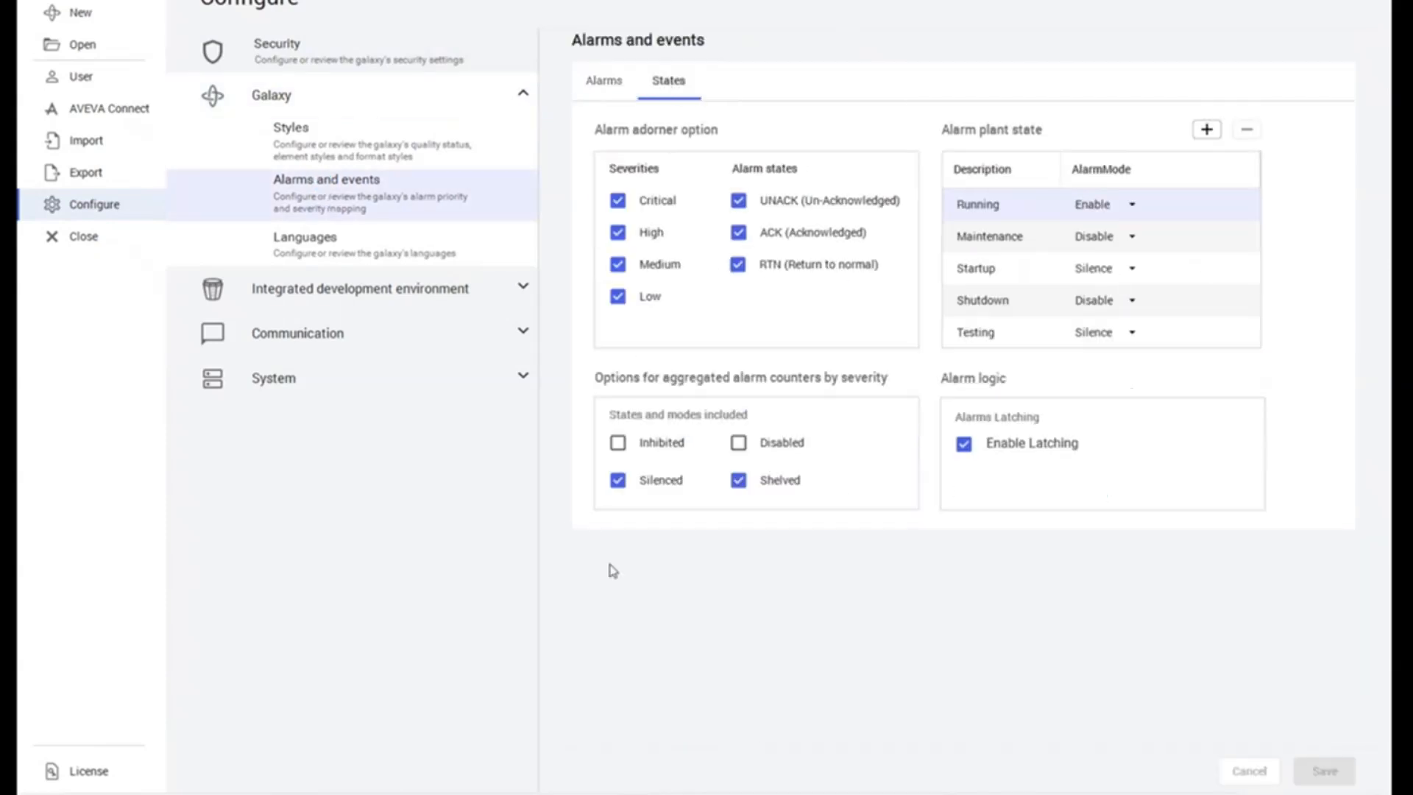
mouse_move(1130, 551)
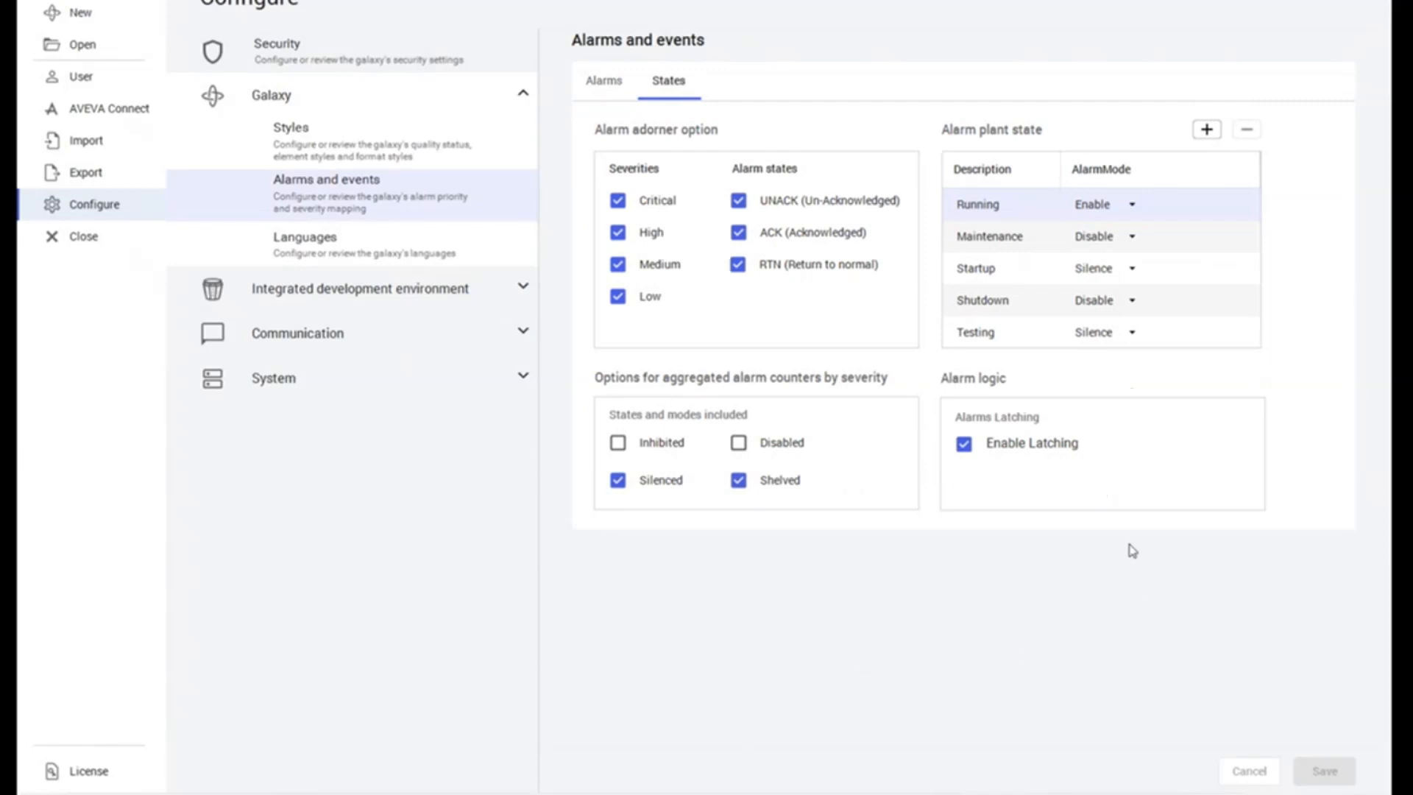
mouse_move(948, 513)
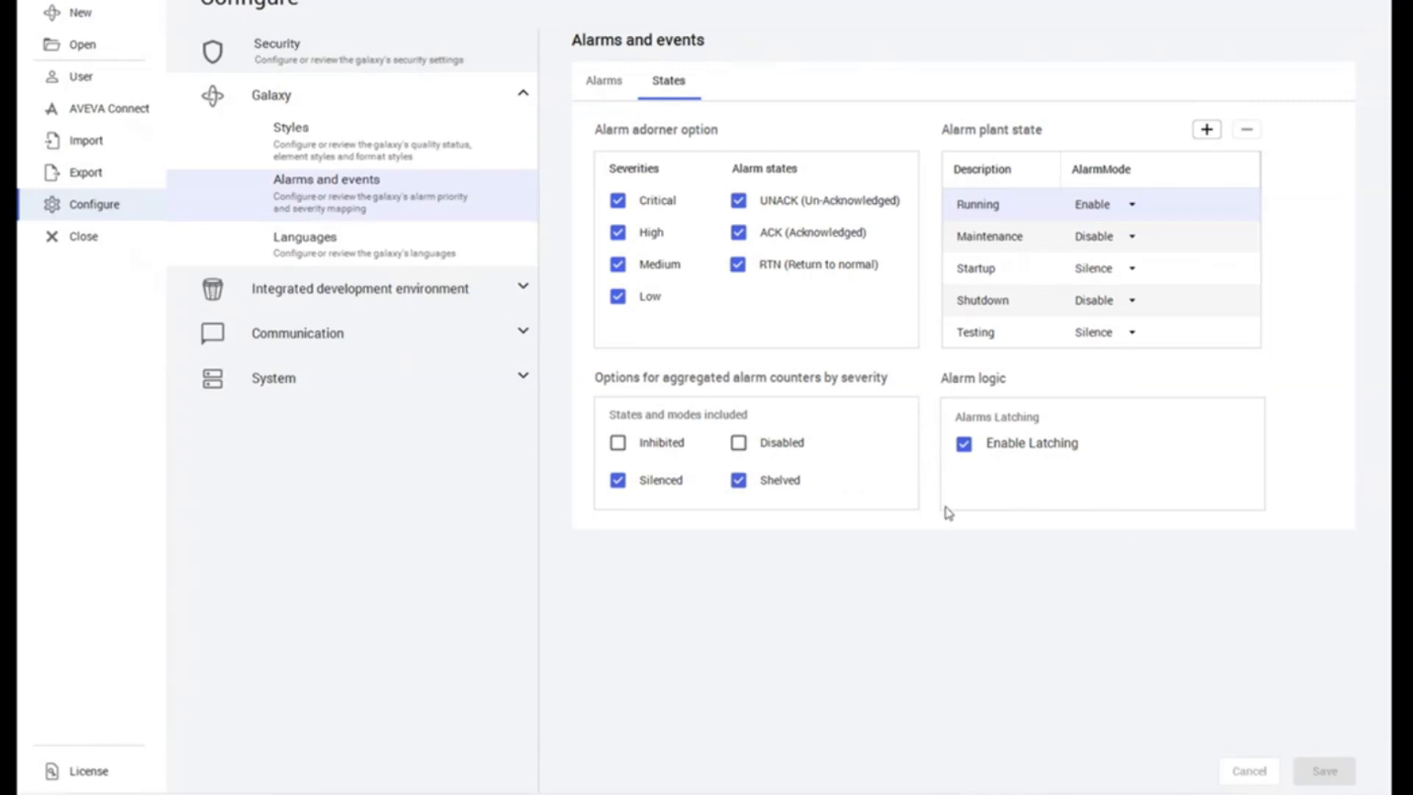
mouse_move(1023, 539)
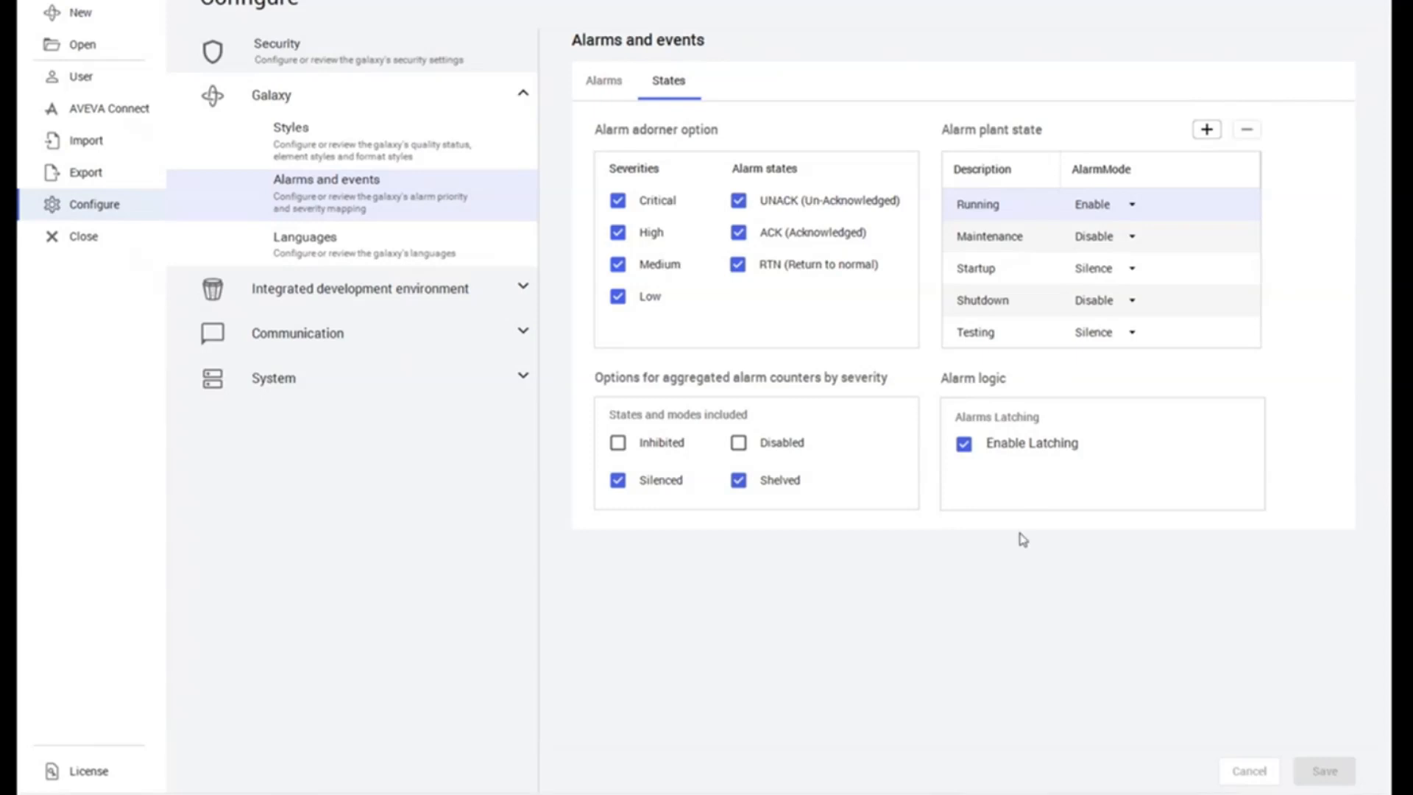
mouse_move(1136, 435)
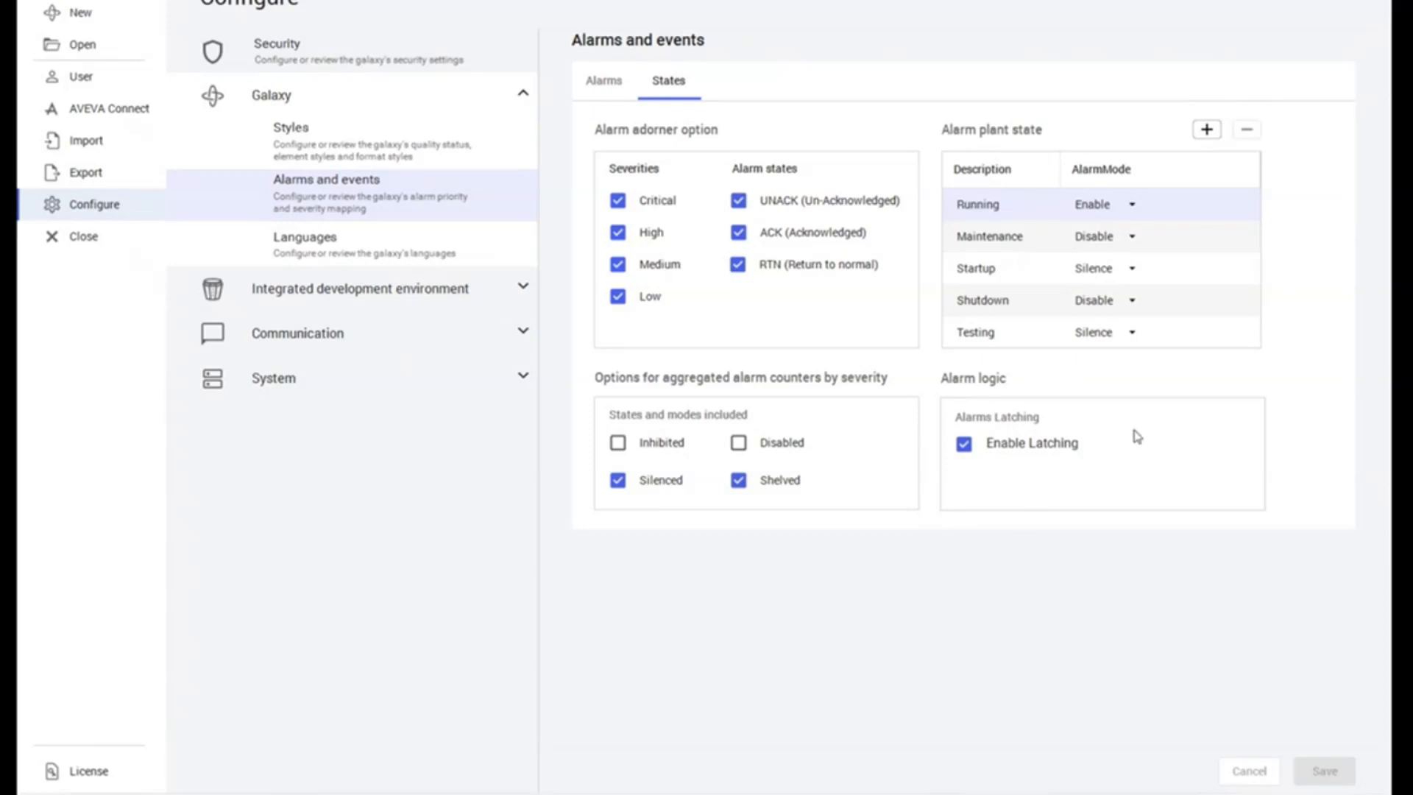
mouse_move(1008, 493)
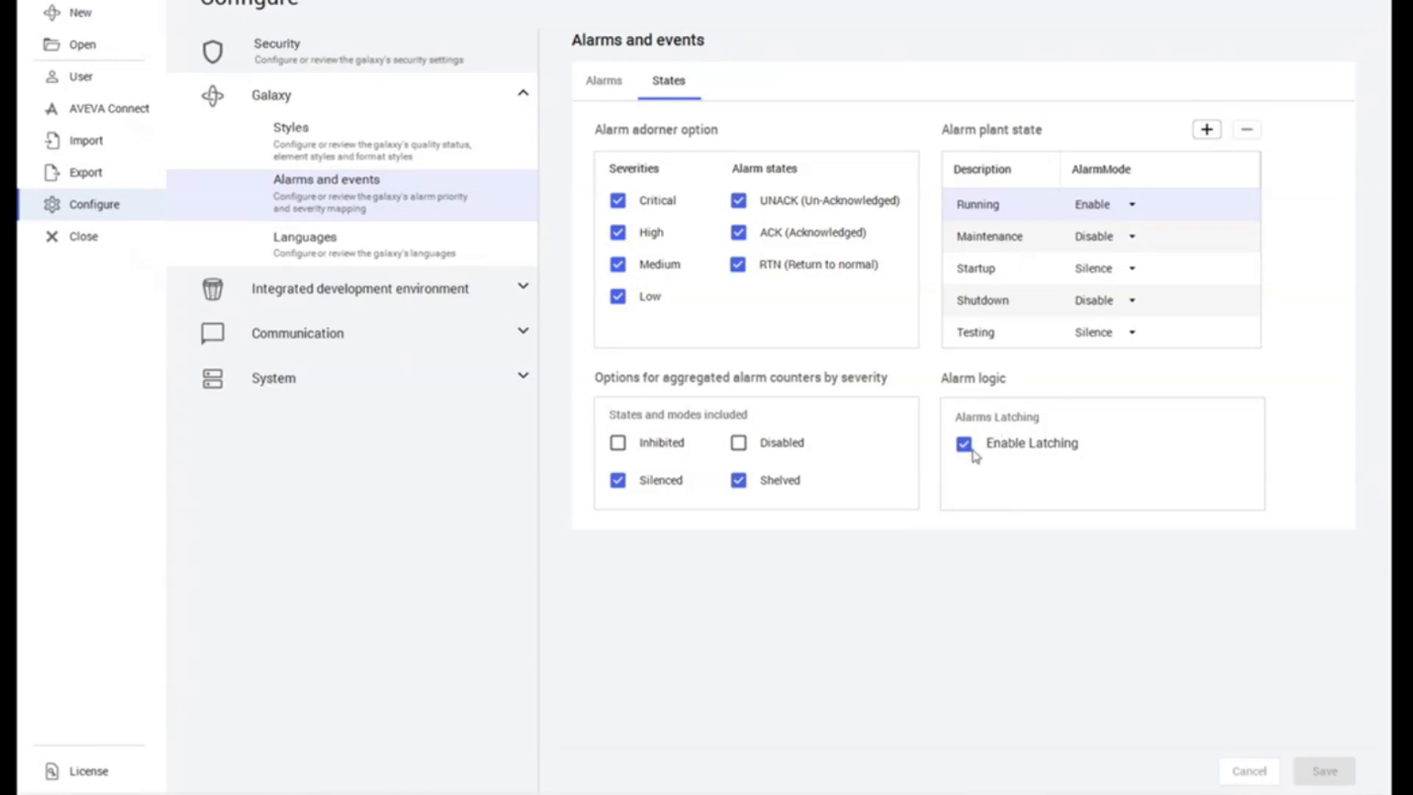
mouse_move(1030, 512)
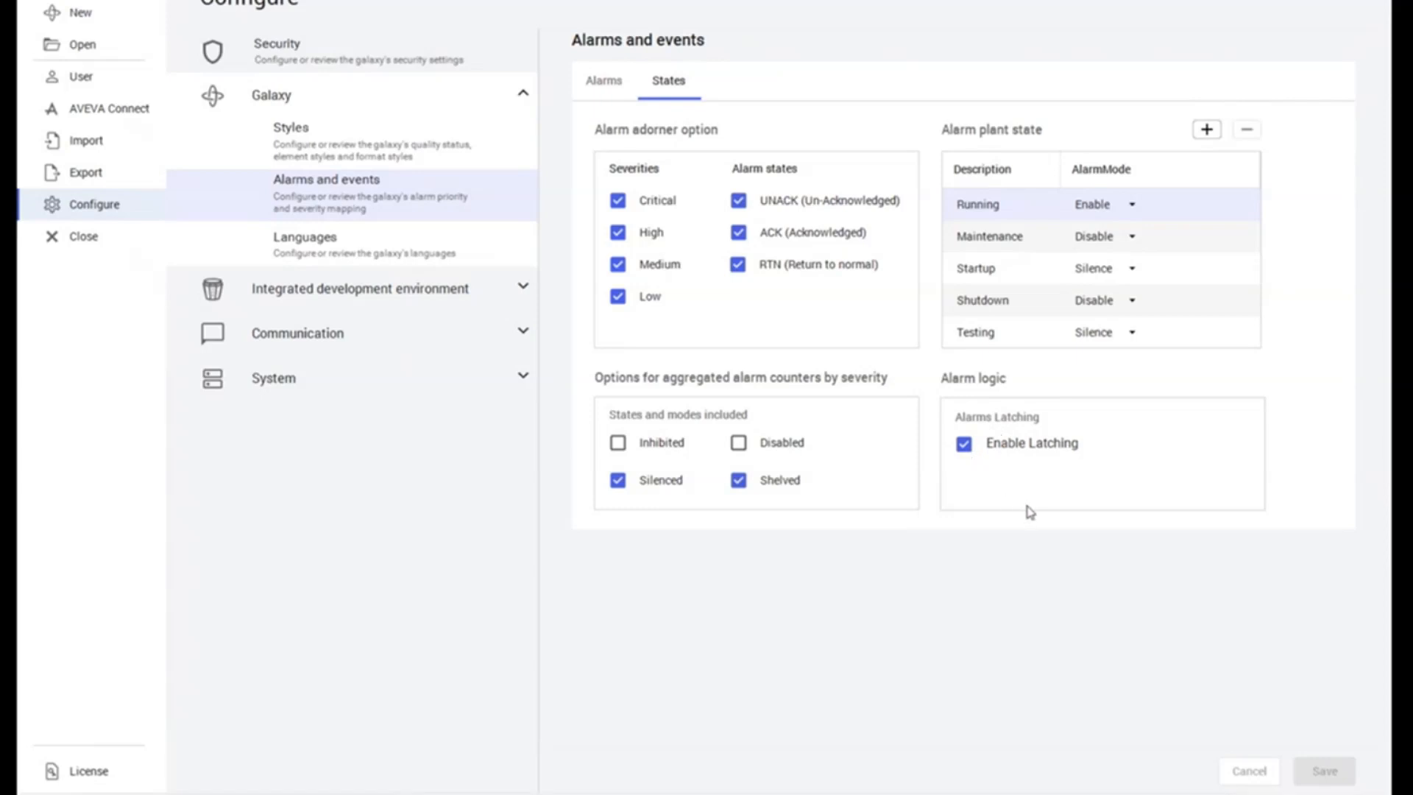
mouse_move(1075, 511)
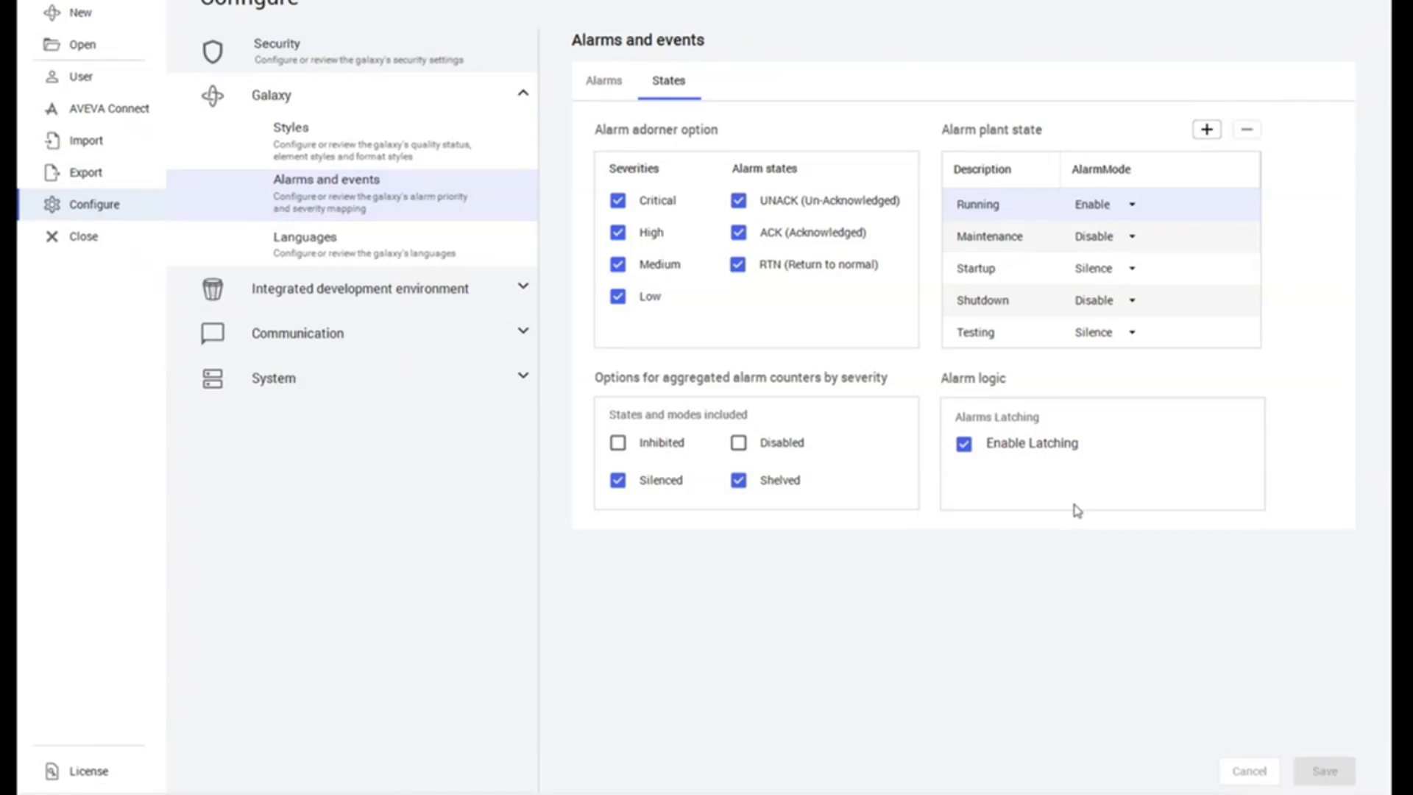
mouse_move(1111, 586)
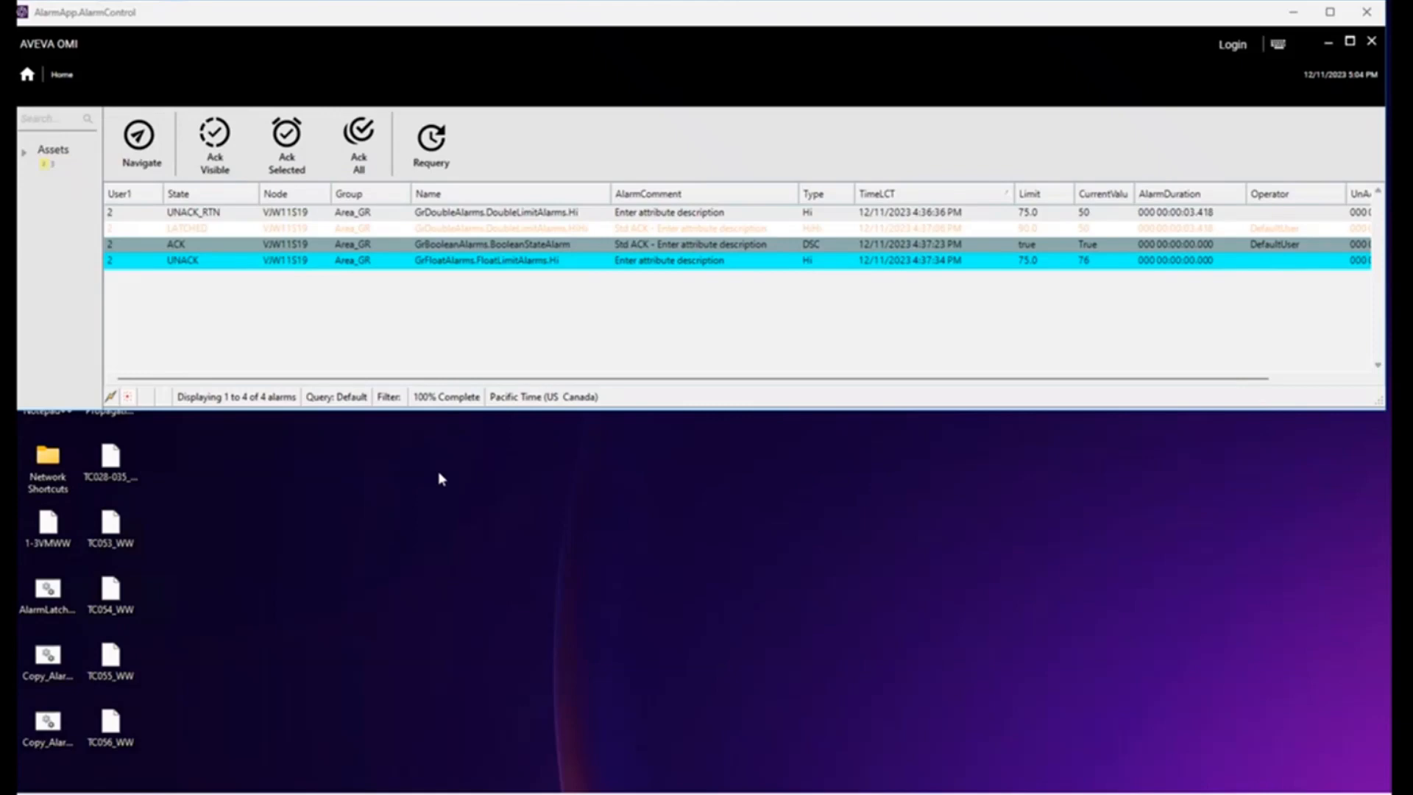
mouse_move(445, 496)
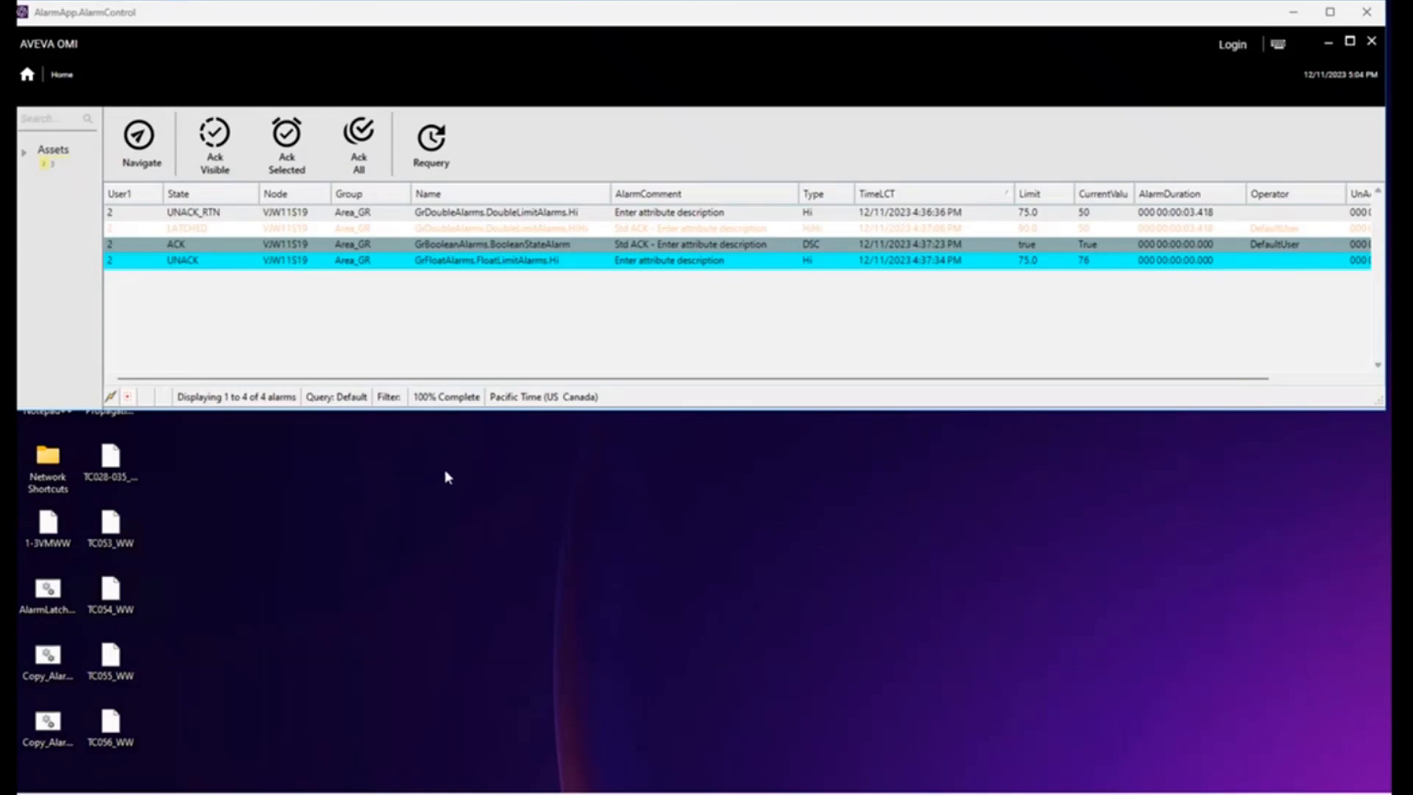
mouse_move(316, 308)
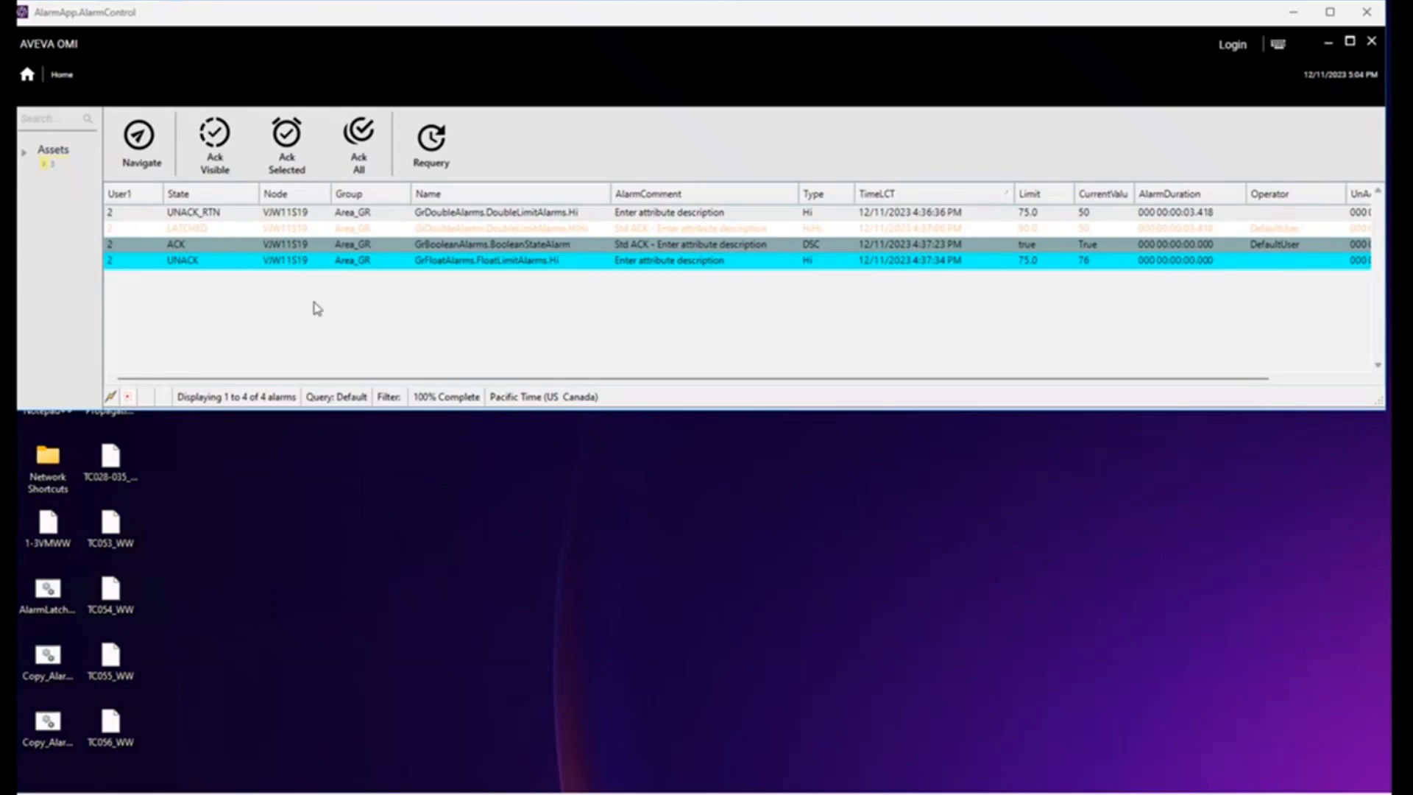
Step: Dismiss the latched HiHi double-limit alarm via Dismiss Selected with a 'dem' comment
left_click(213, 229)
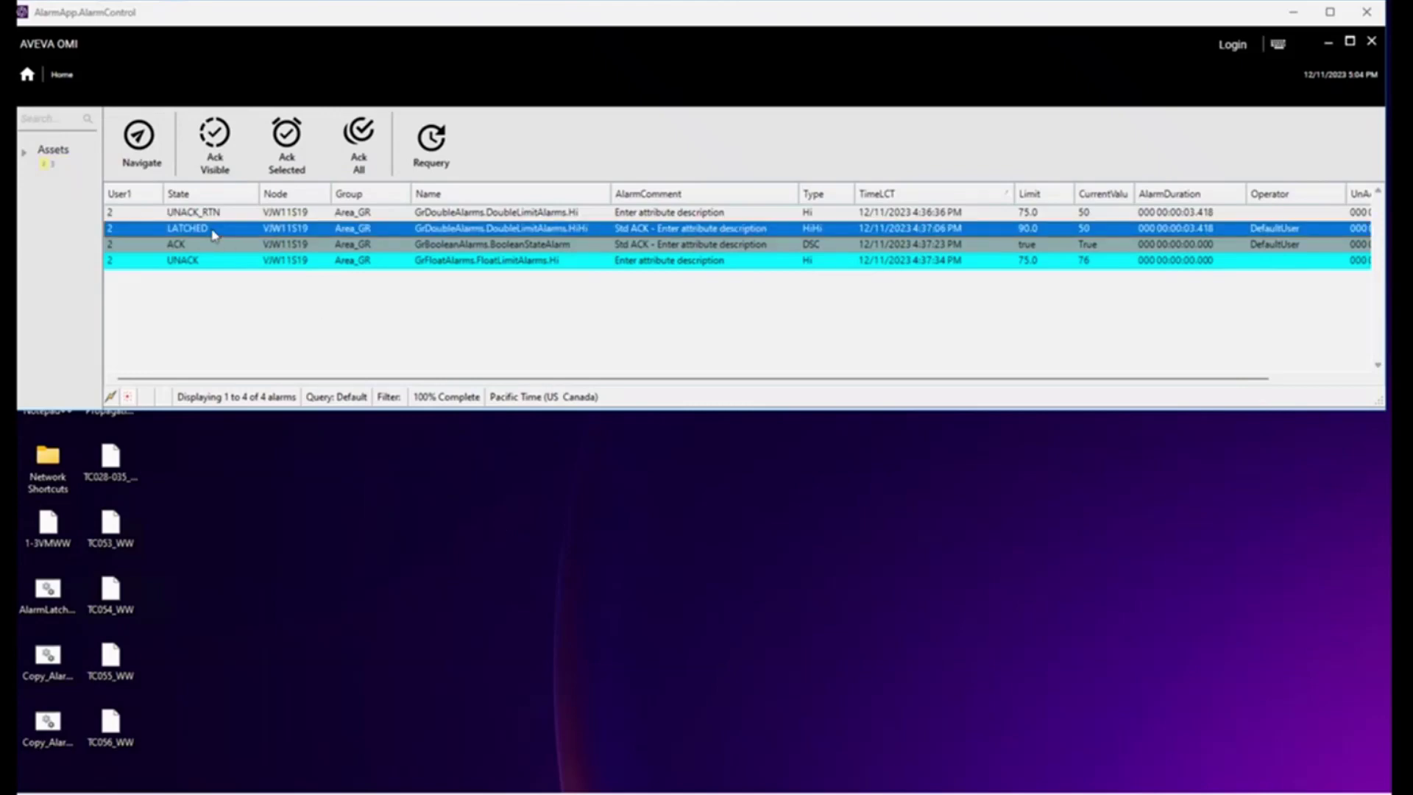
right_click(214, 228)
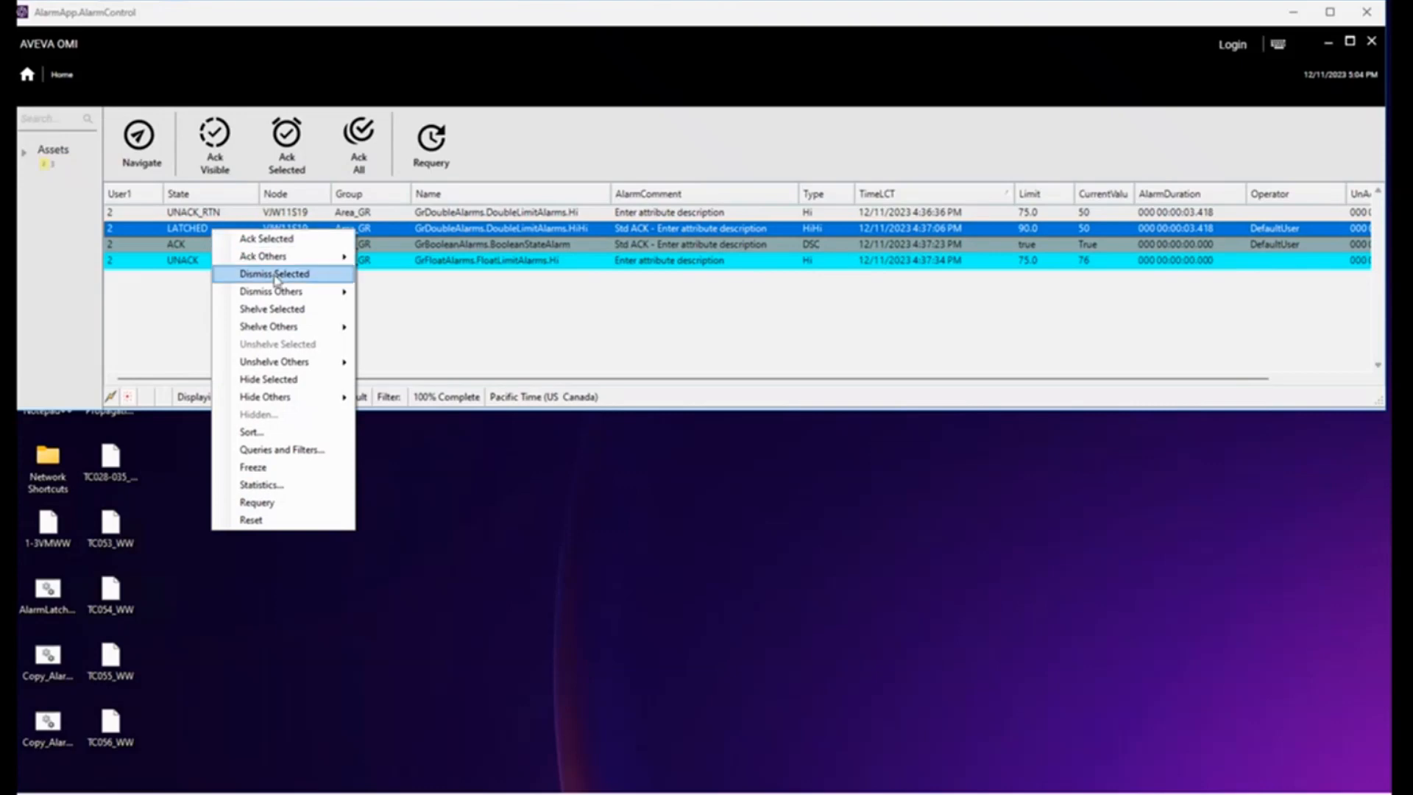
mouse_move(315, 276)
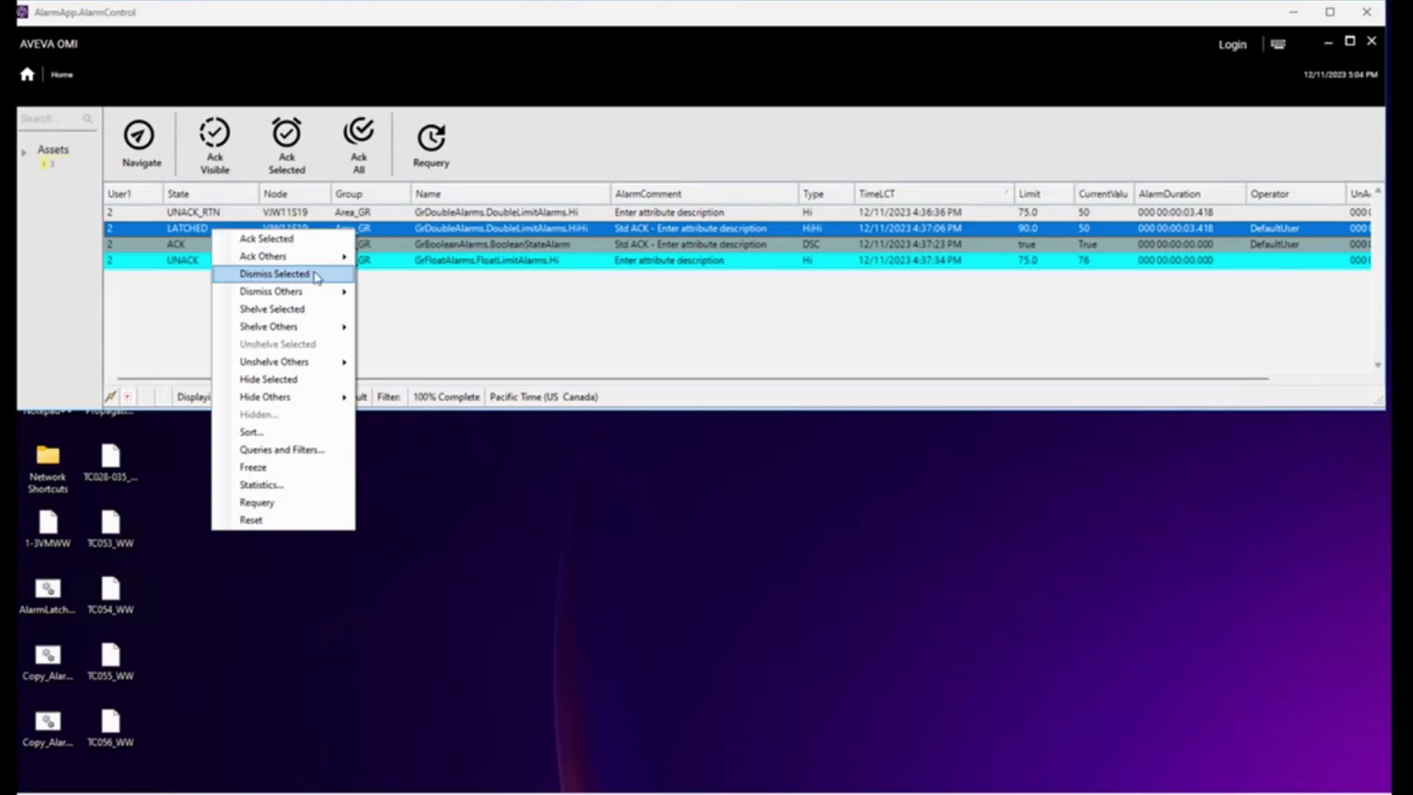
left_click(276, 273)
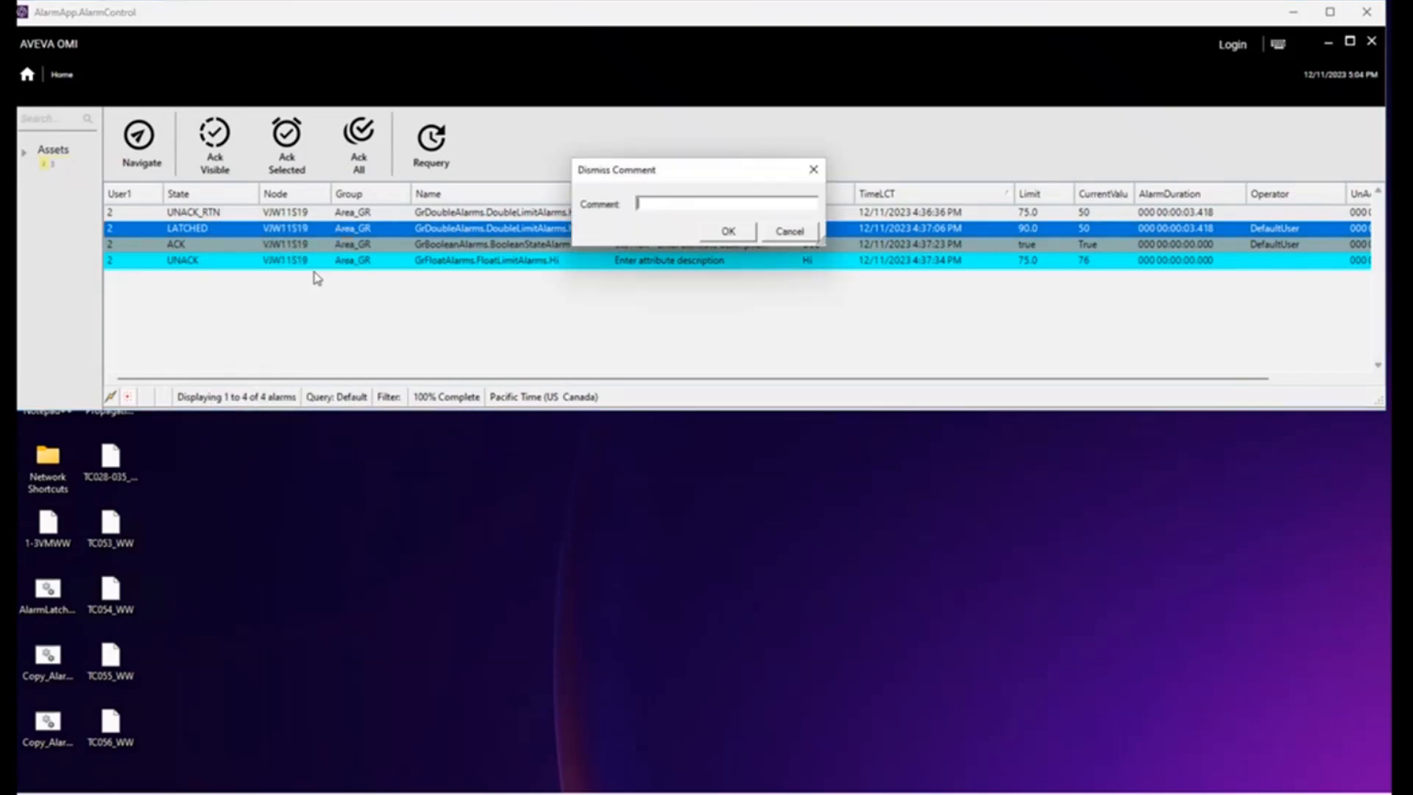
type("demo")
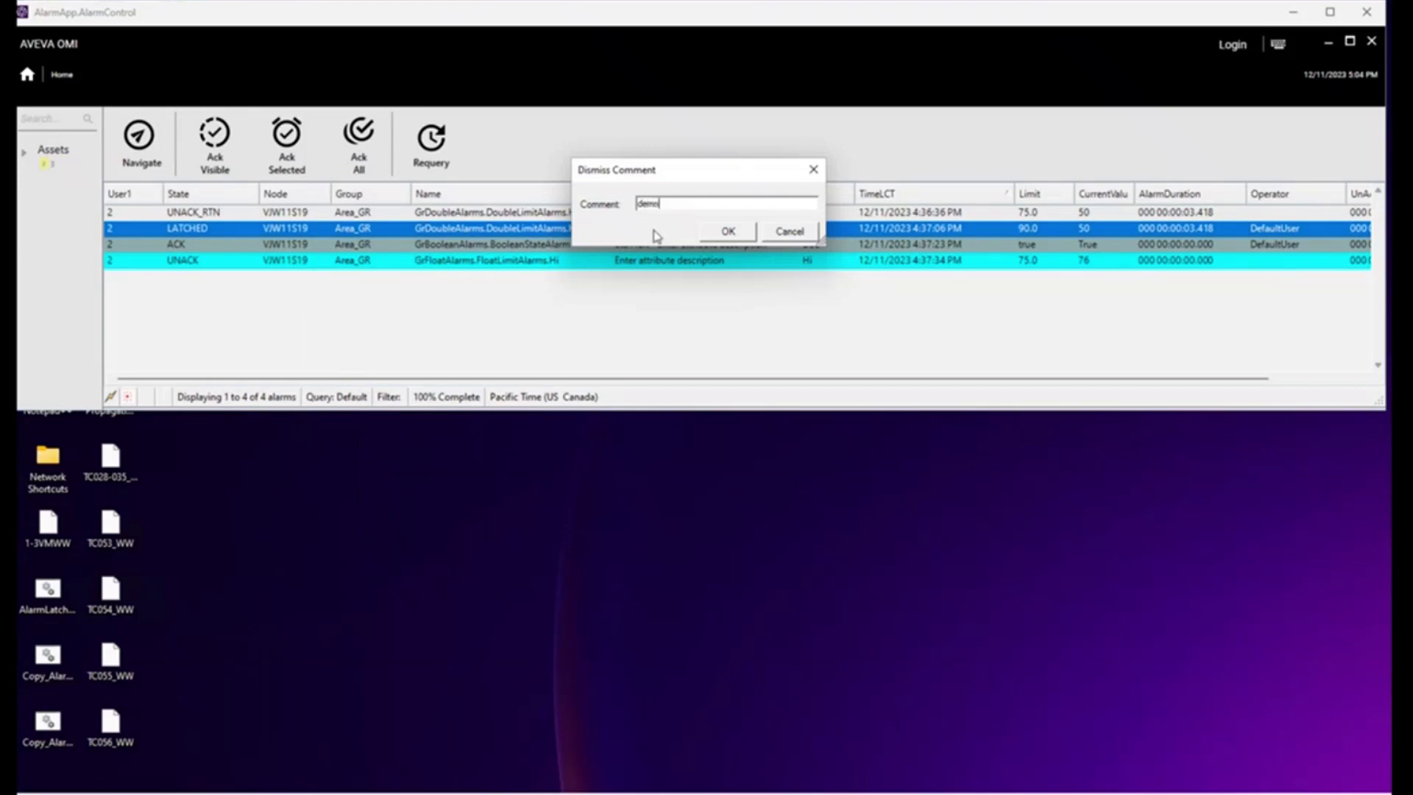
left_click(728, 230)
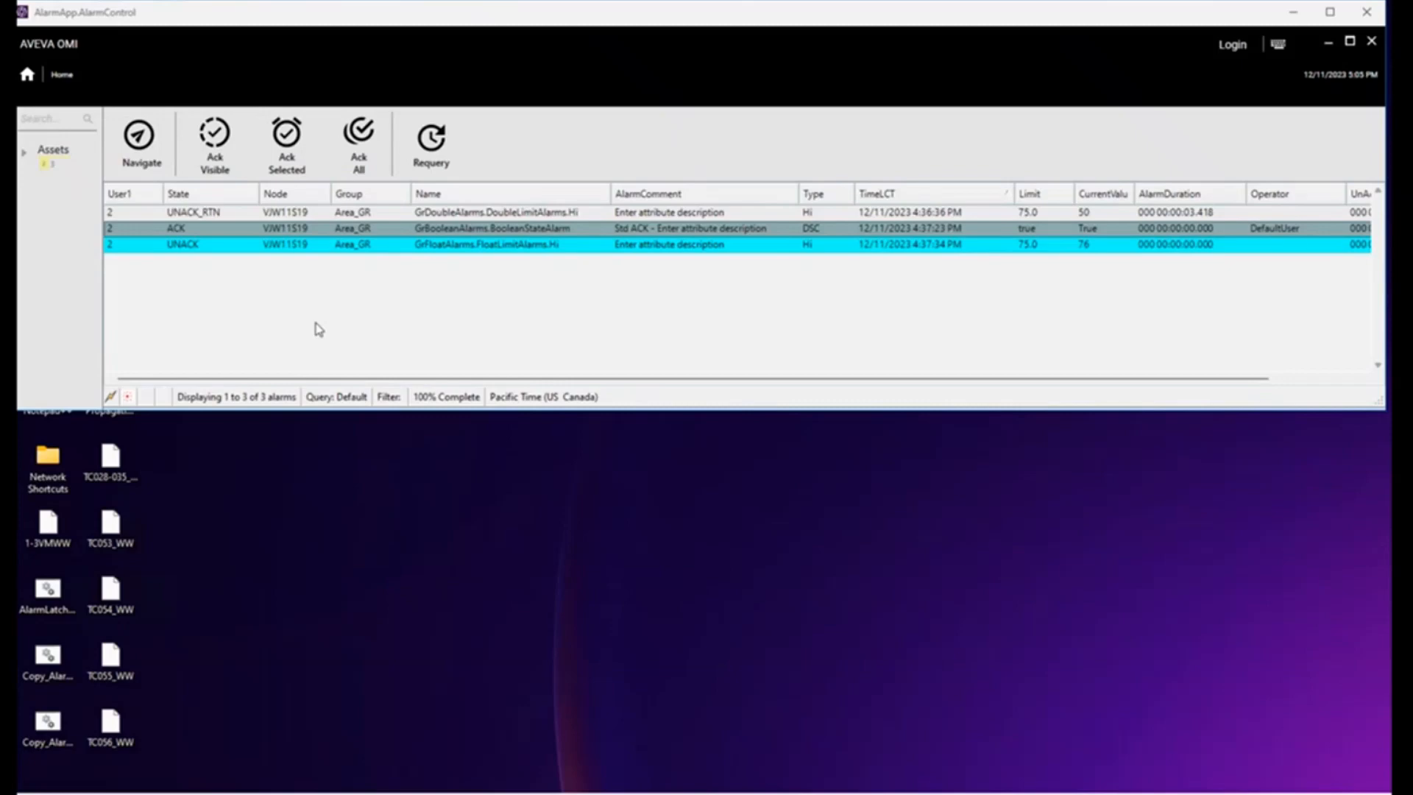
Step: Acknowledge the UNACK_RTN Hi double-limit alarm via Ack Selected with a 'dem' comment
left_click(208, 212)
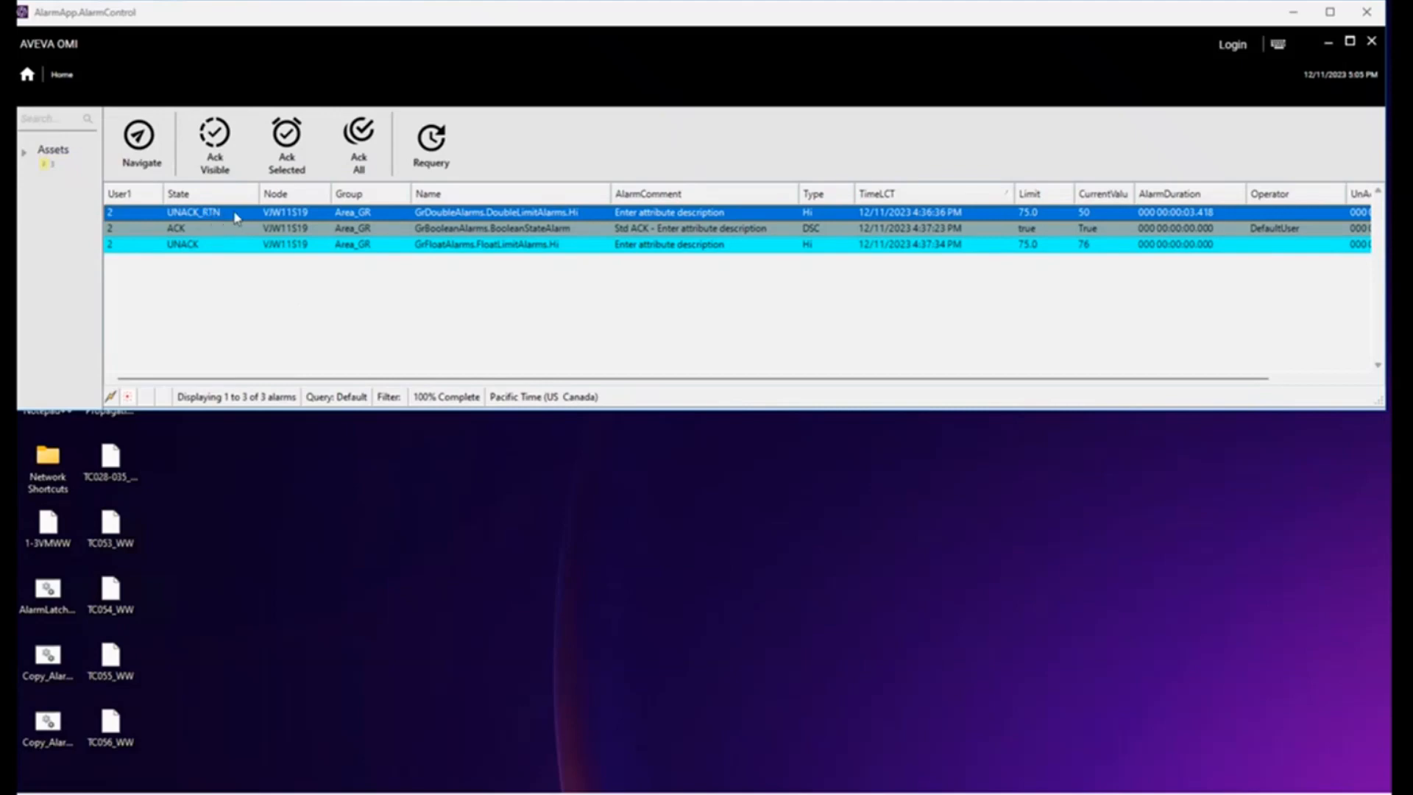
mouse_move(226, 219)
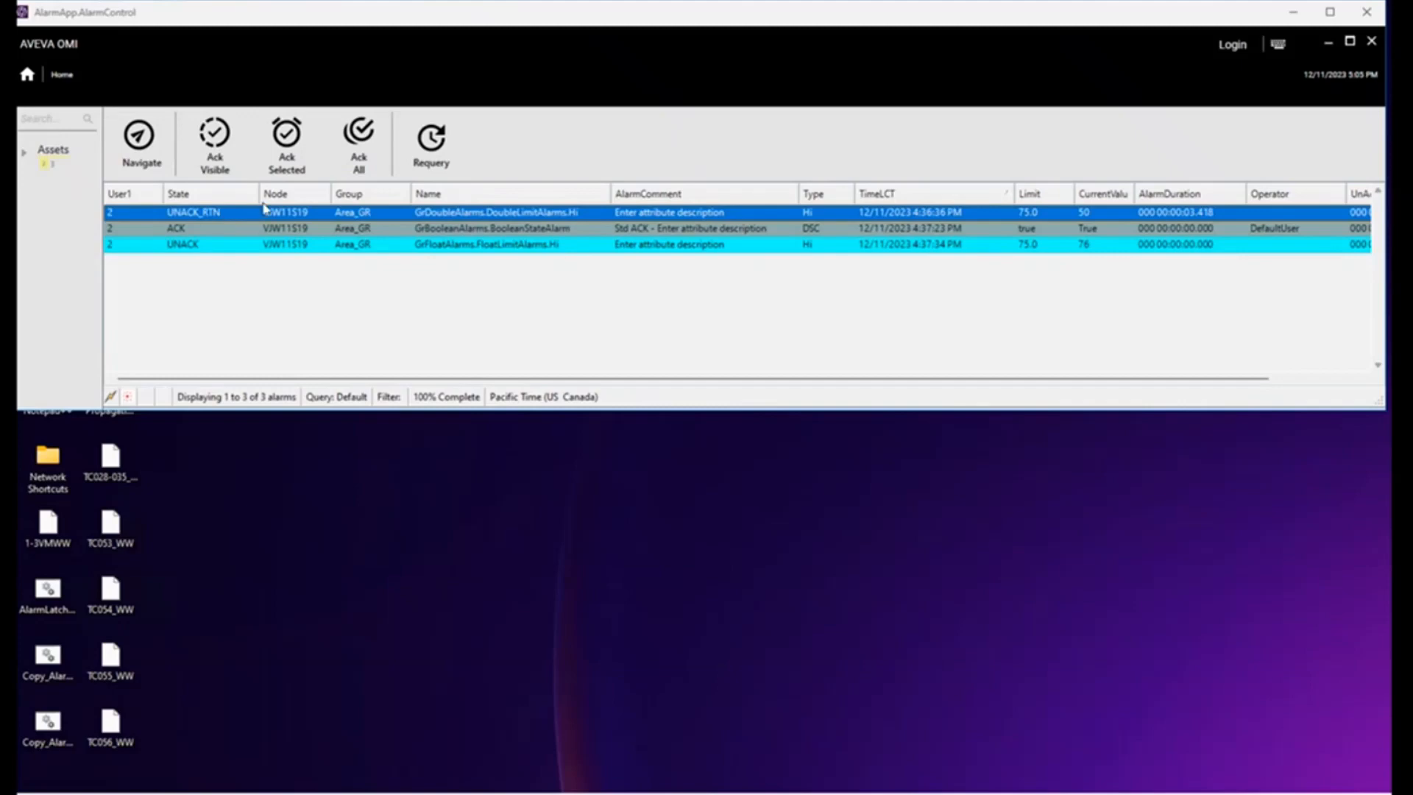
left_click(286, 140)
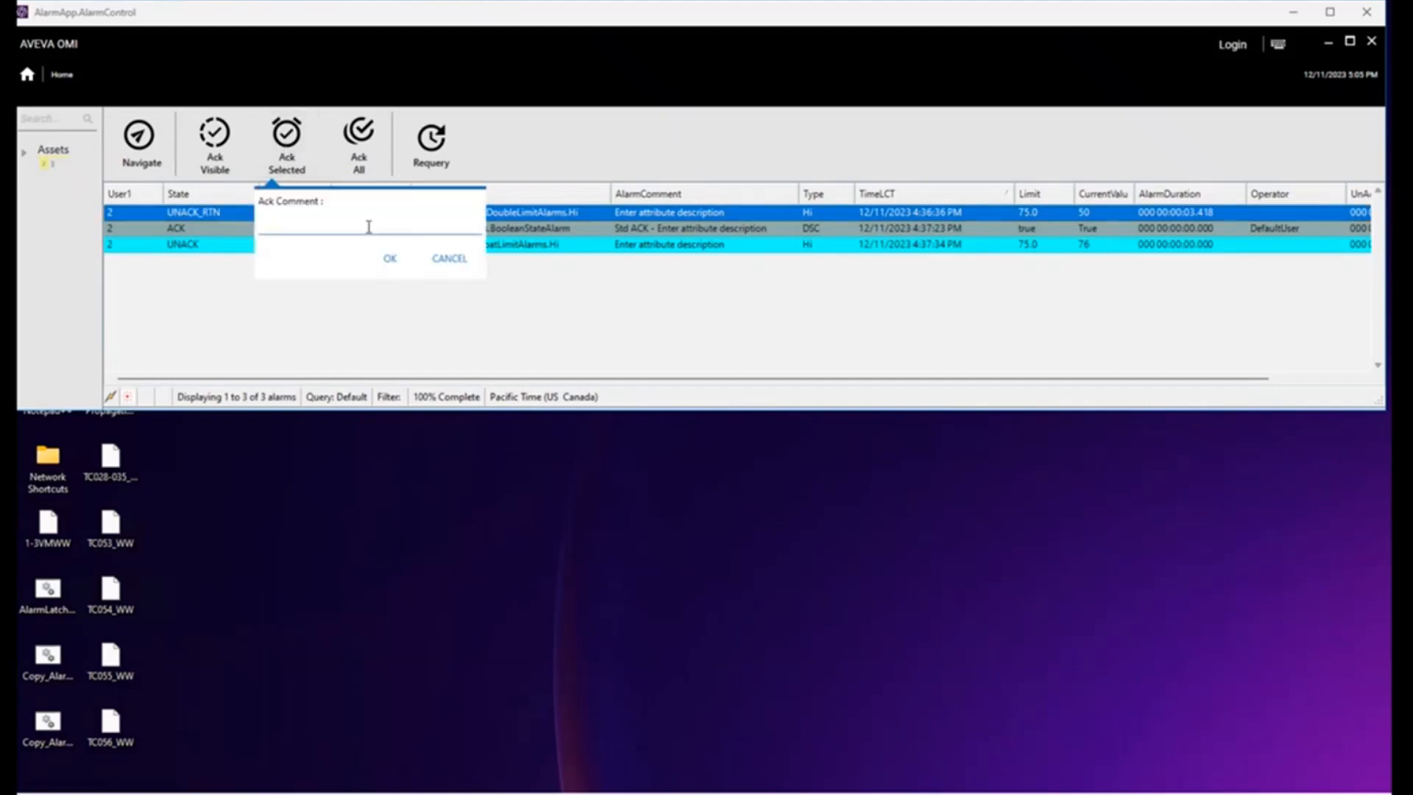
type("dem")
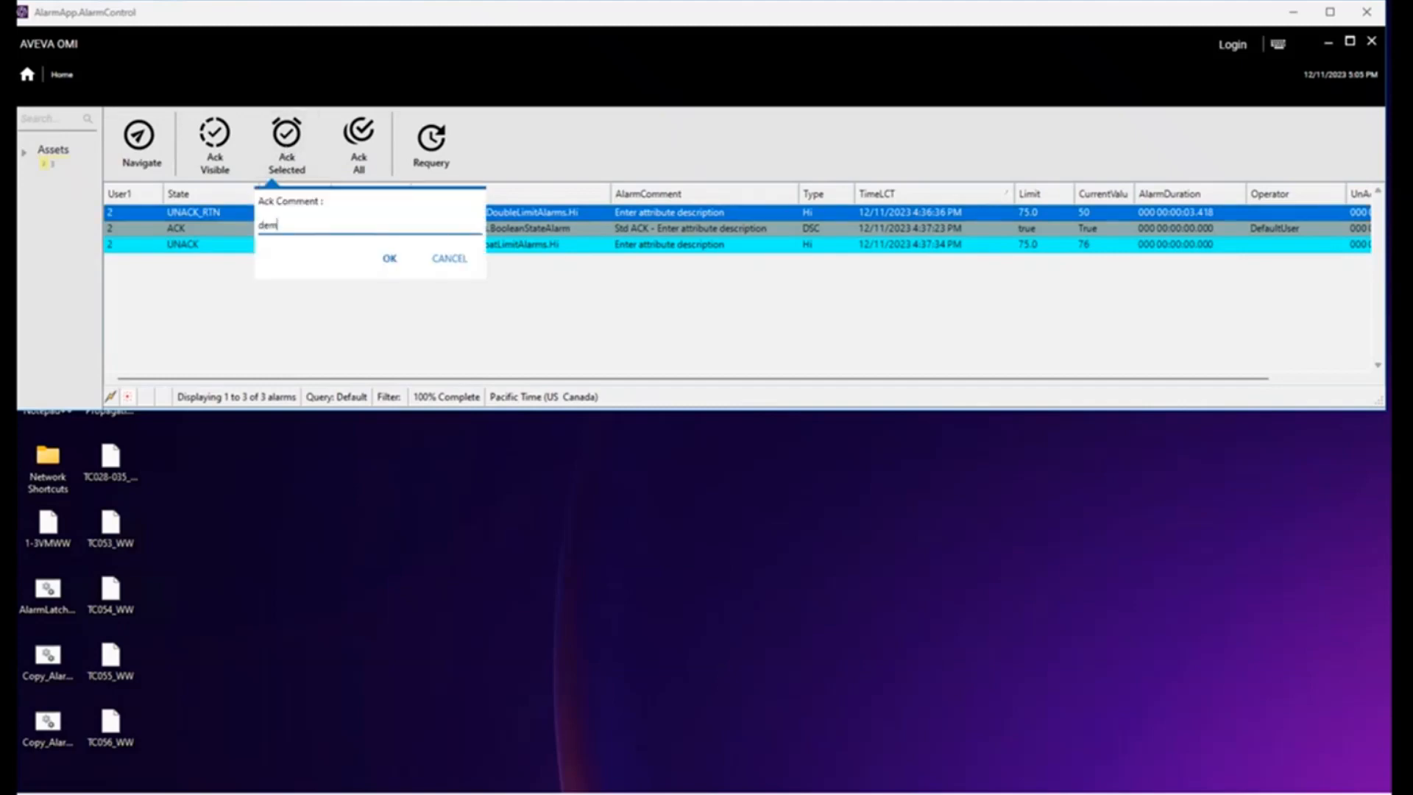
left_click(389, 259)
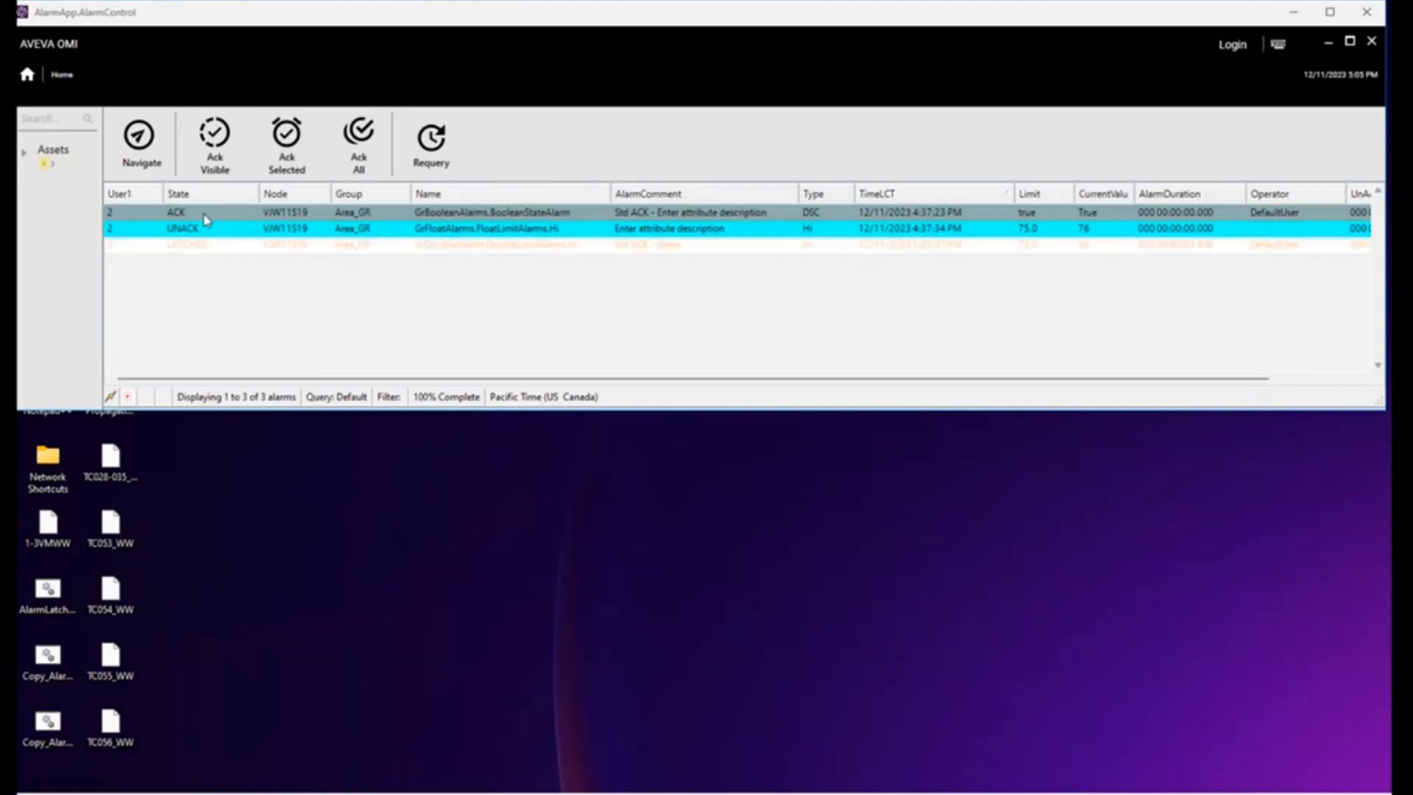
Step: Set GrBooleanAlarms.BooleanStateAlarm to False in Object Viewer so its alarm latches
left_click(206, 212)
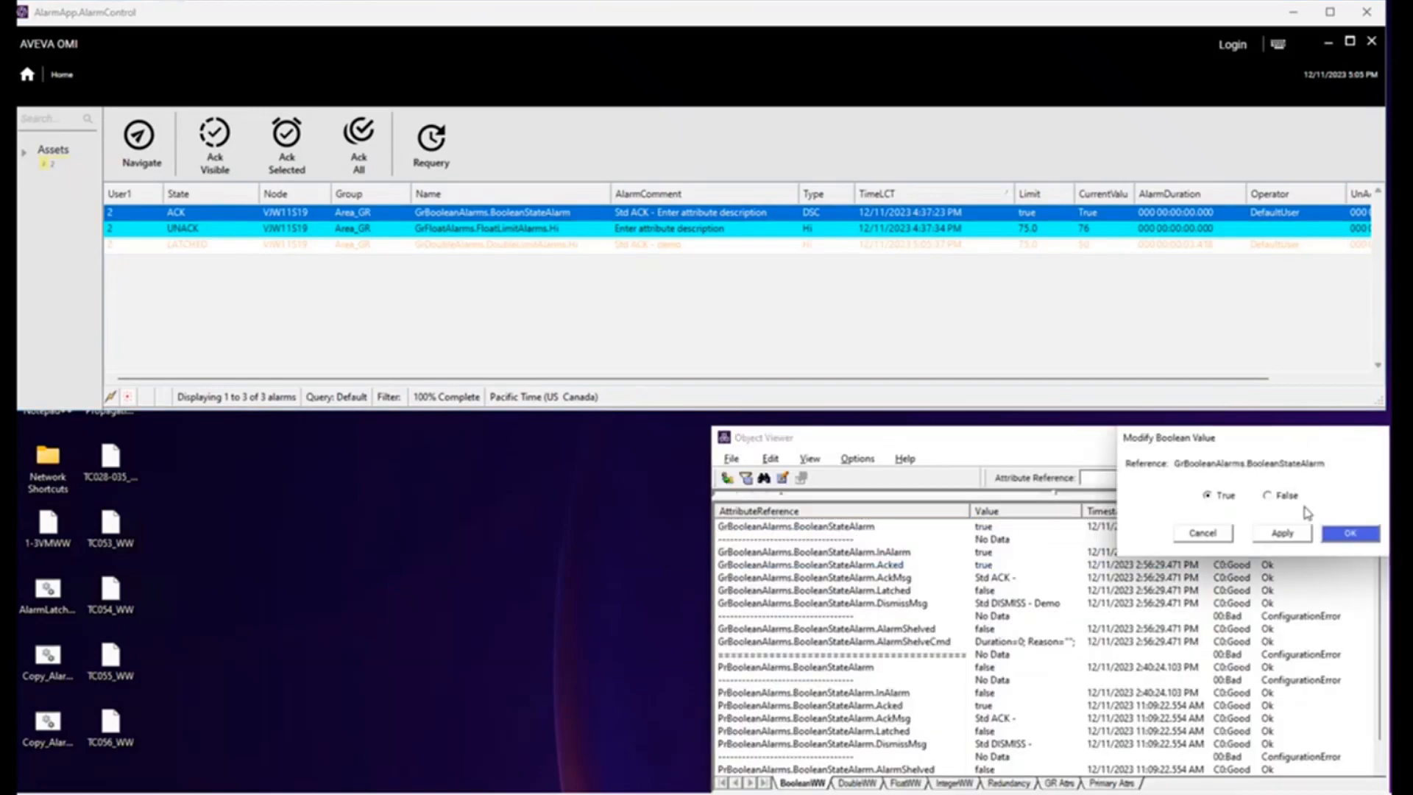
left_click(1352, 532)
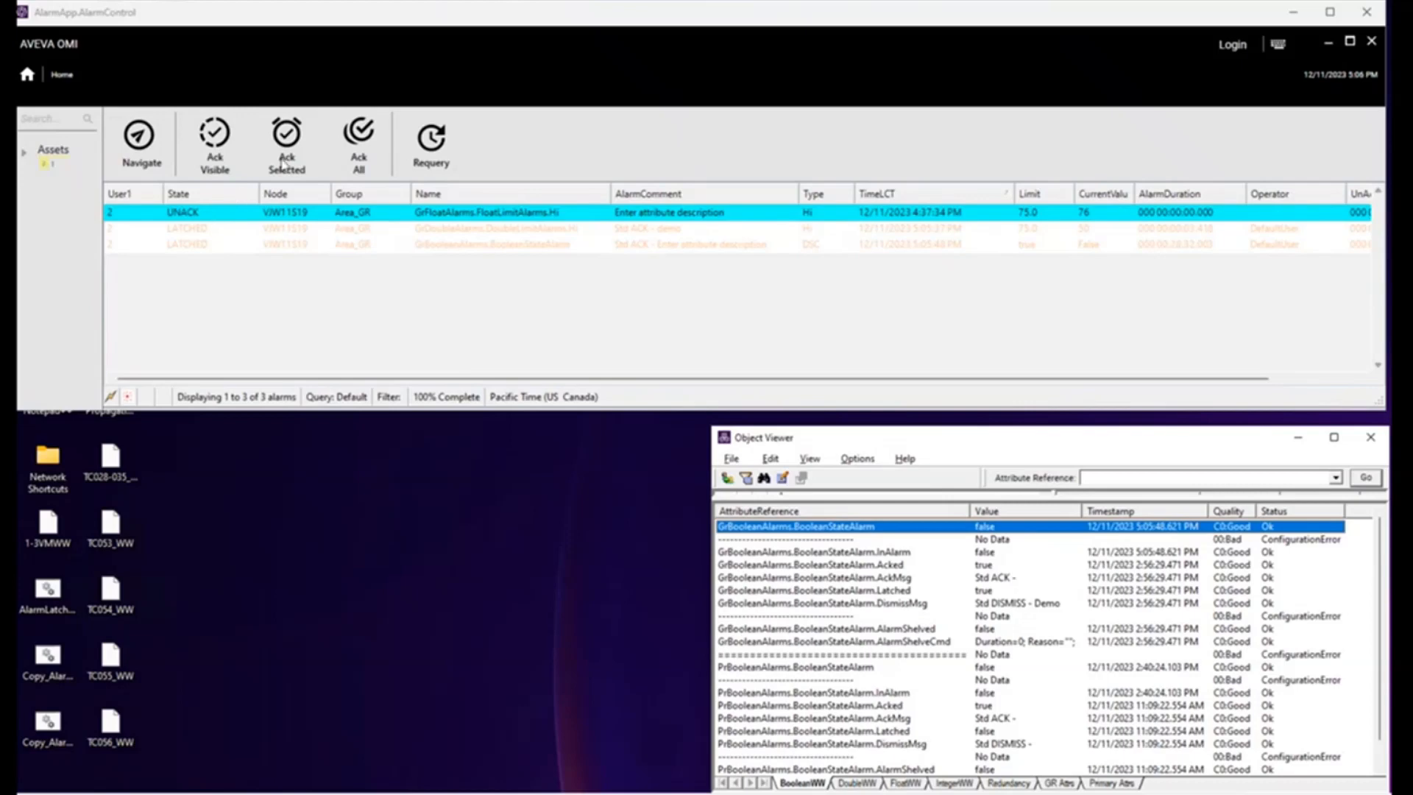
Step: Acknowledge the UNACK FloatLimitAlarms.Hi alarm via Ack Selected with a 'dem' comment
left_click(285, 139)
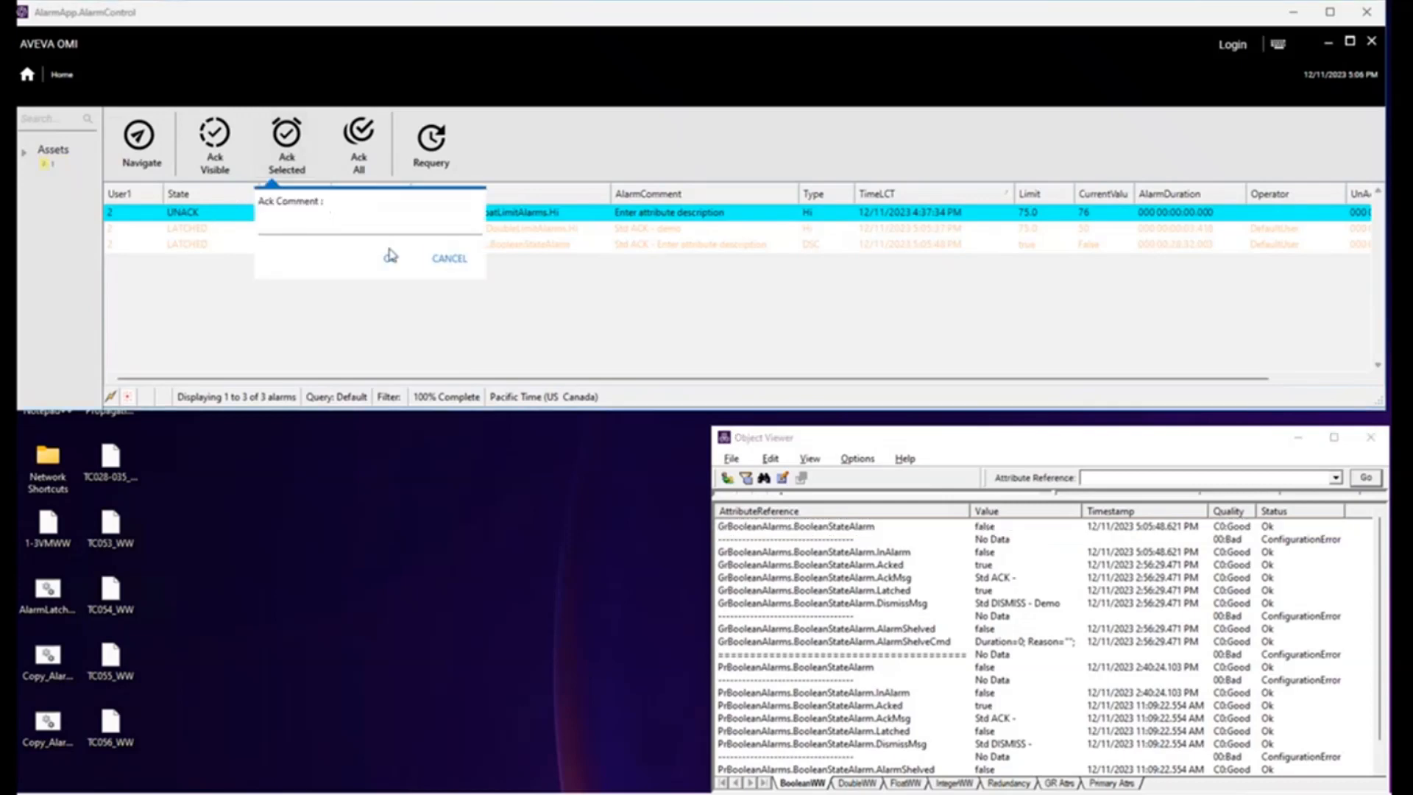
type("de")
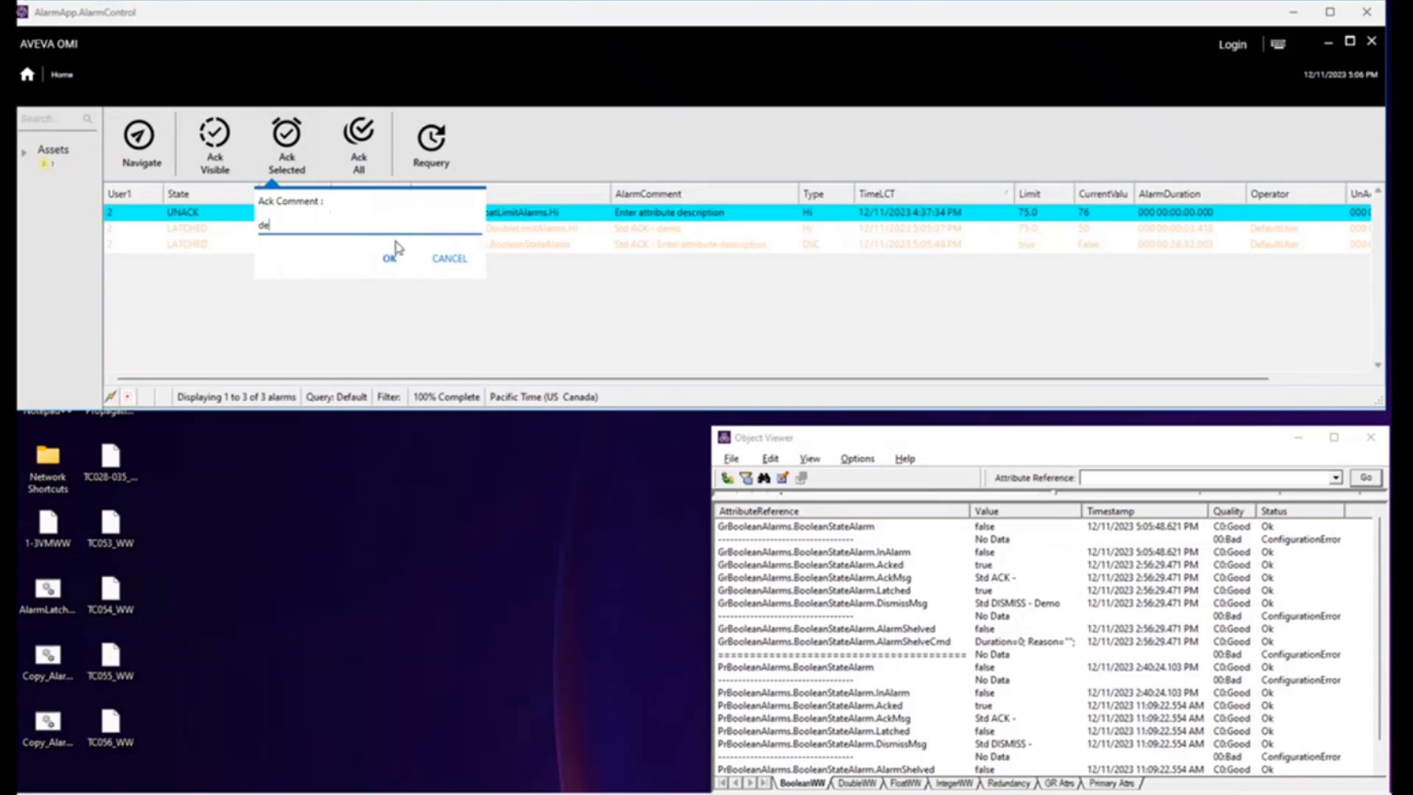
left_click(449, 257)
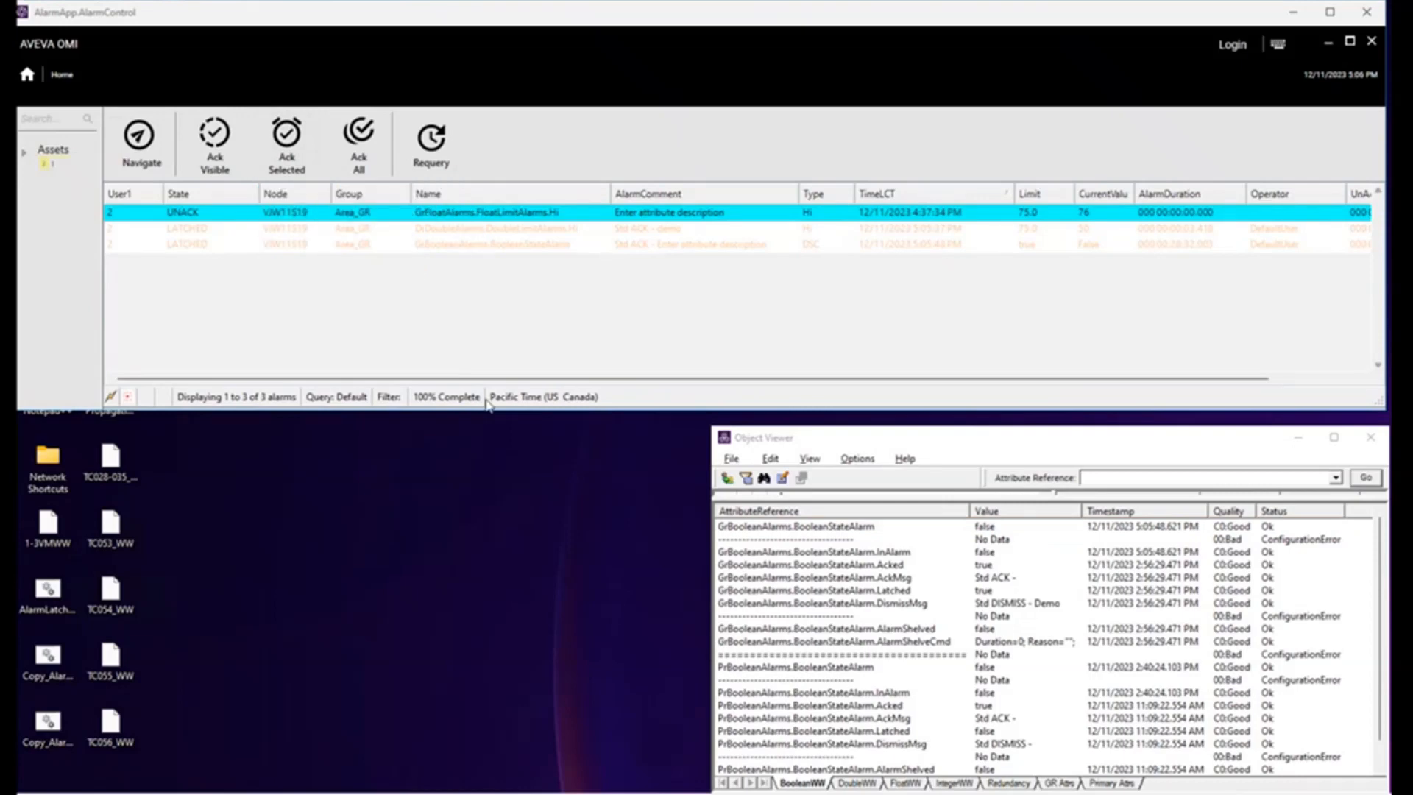
mouse_move(462, 335)
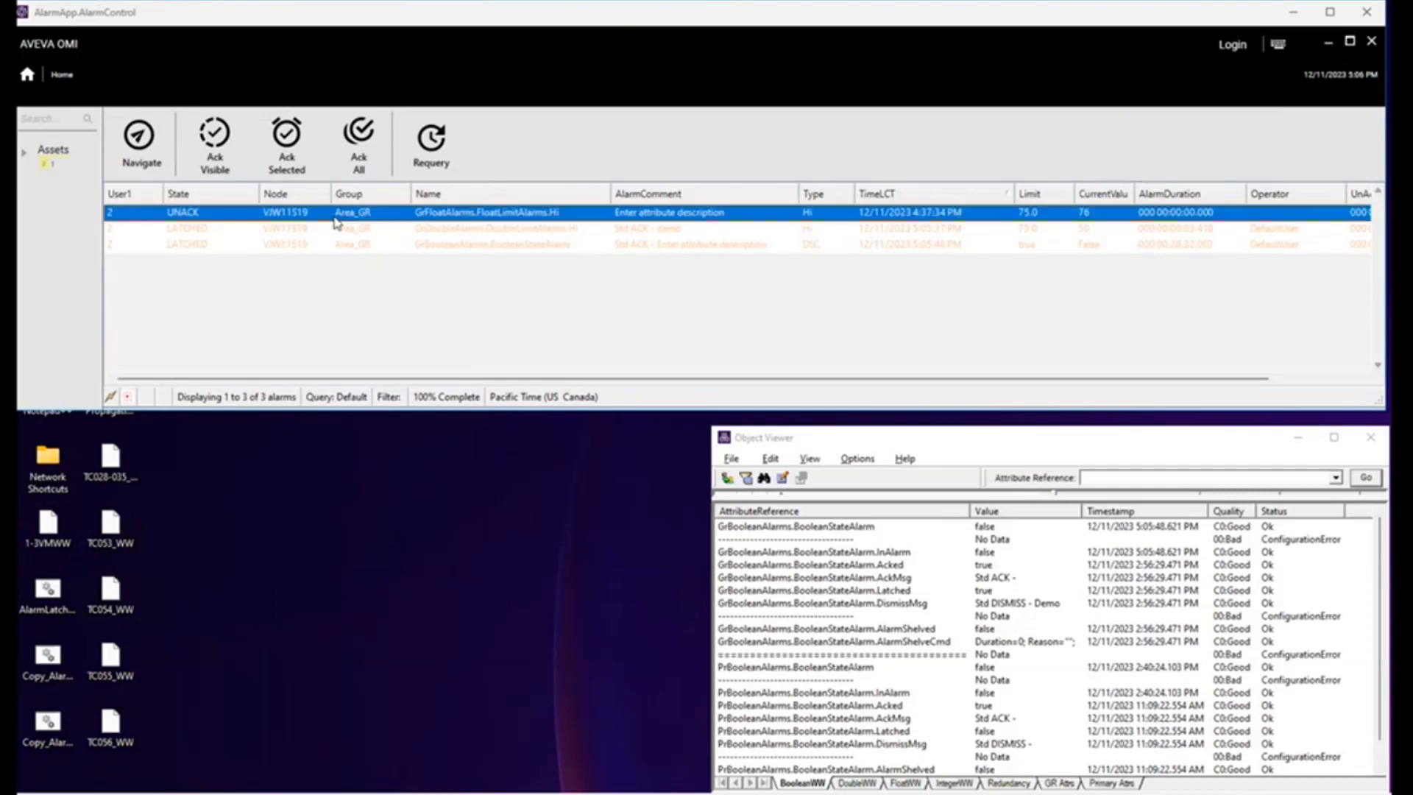
left_click(286, 143)
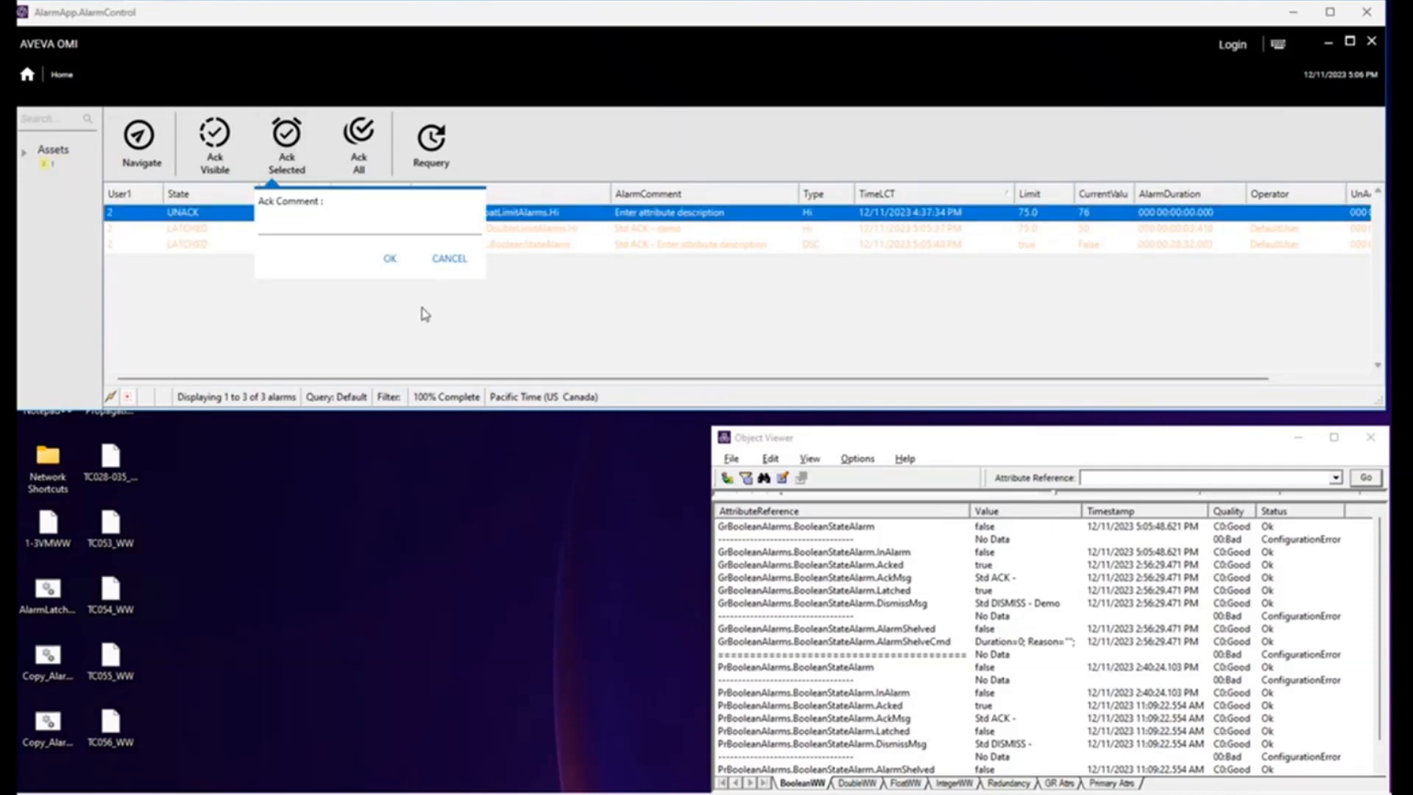
mouse_move(357, 273)
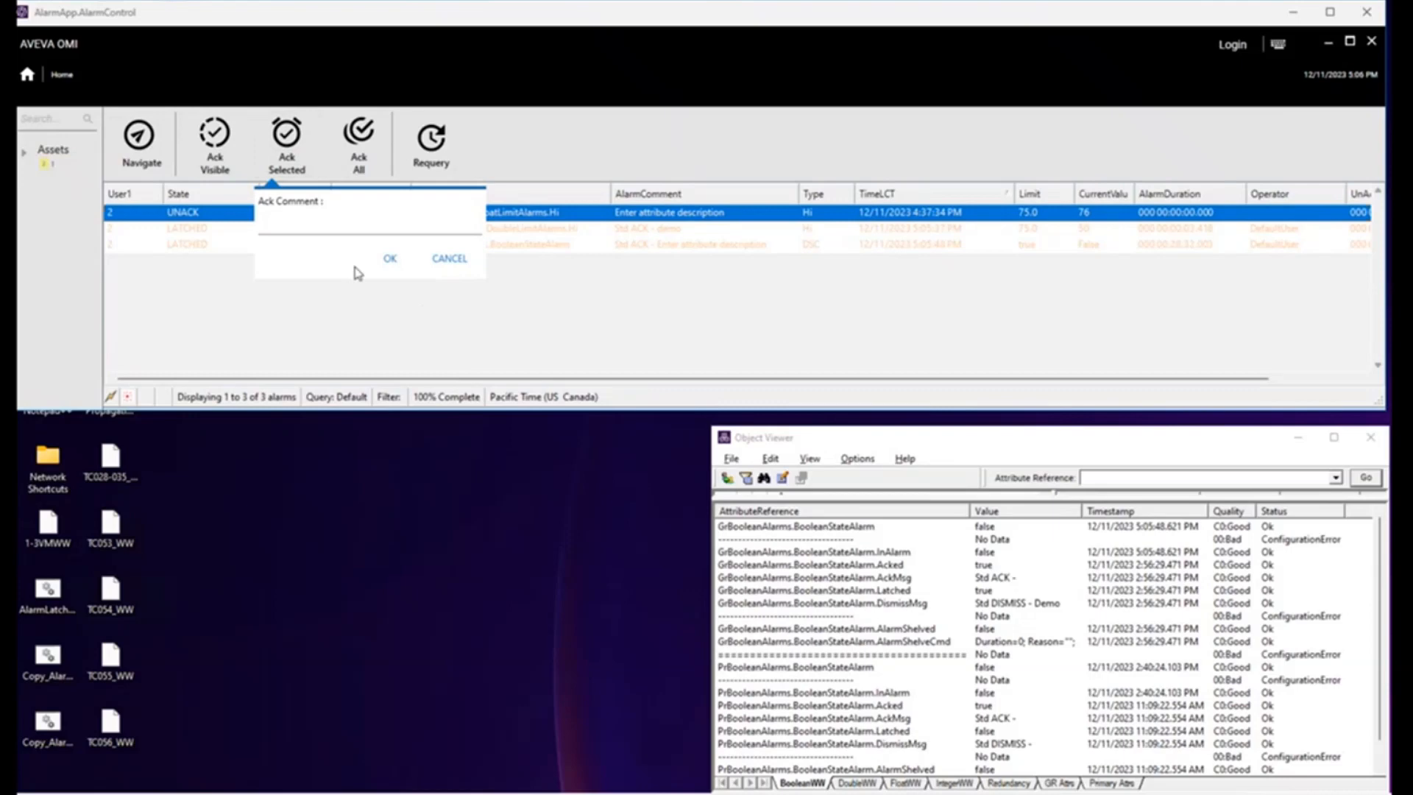
type("dem")
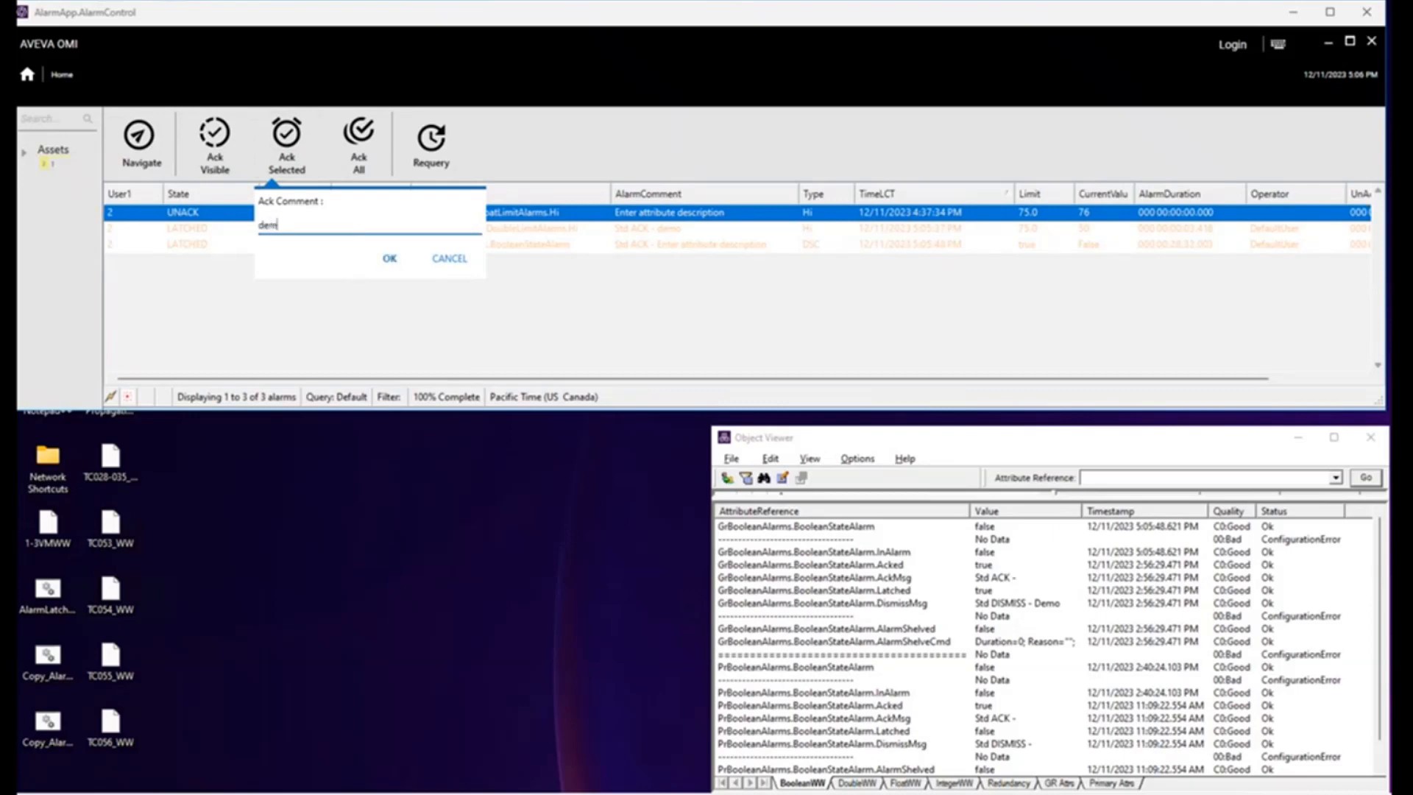
left_click(389, 259)
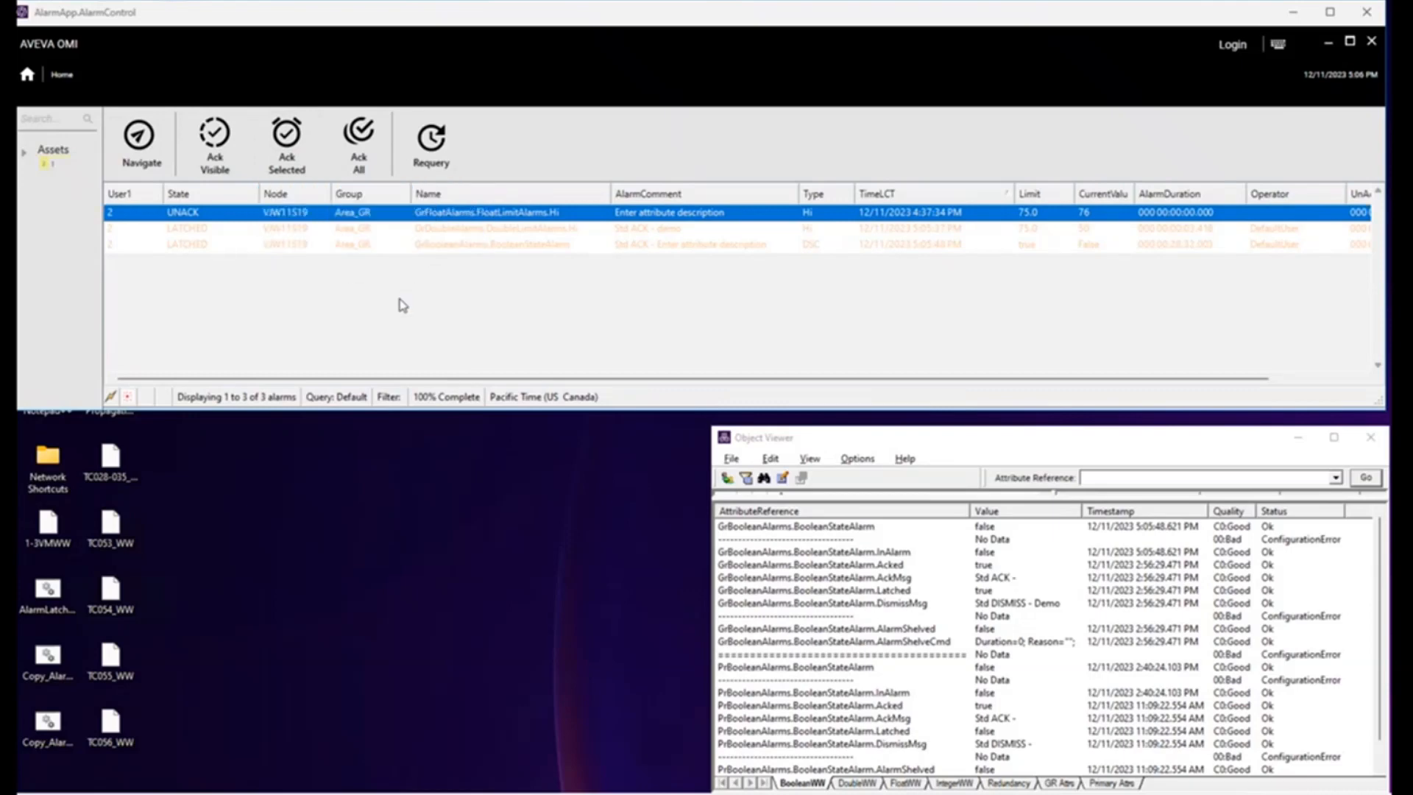
Step: Show the GrFloatAlarms attributes in Object Viewer for editing the float value
left_click(286, 140)
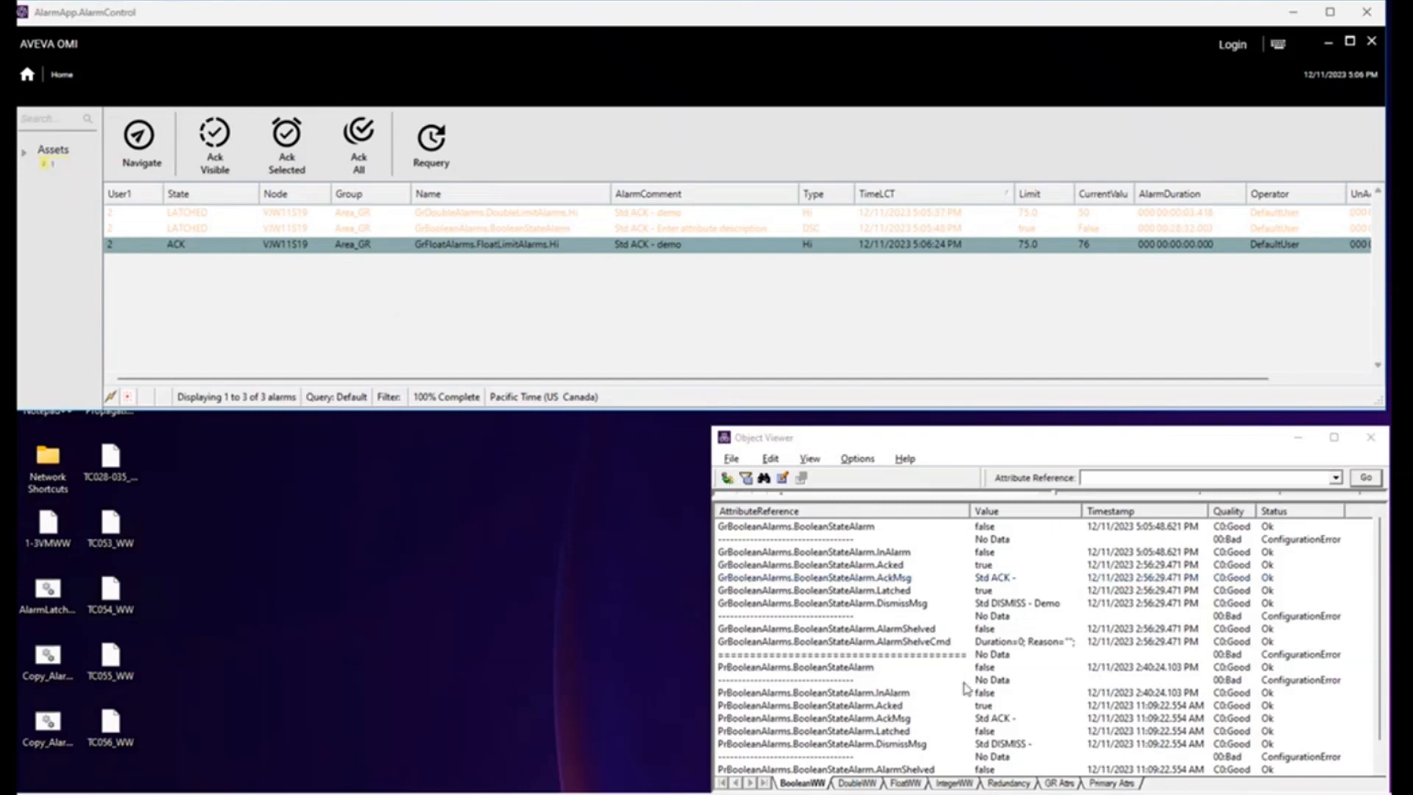
left_click(896, 784)
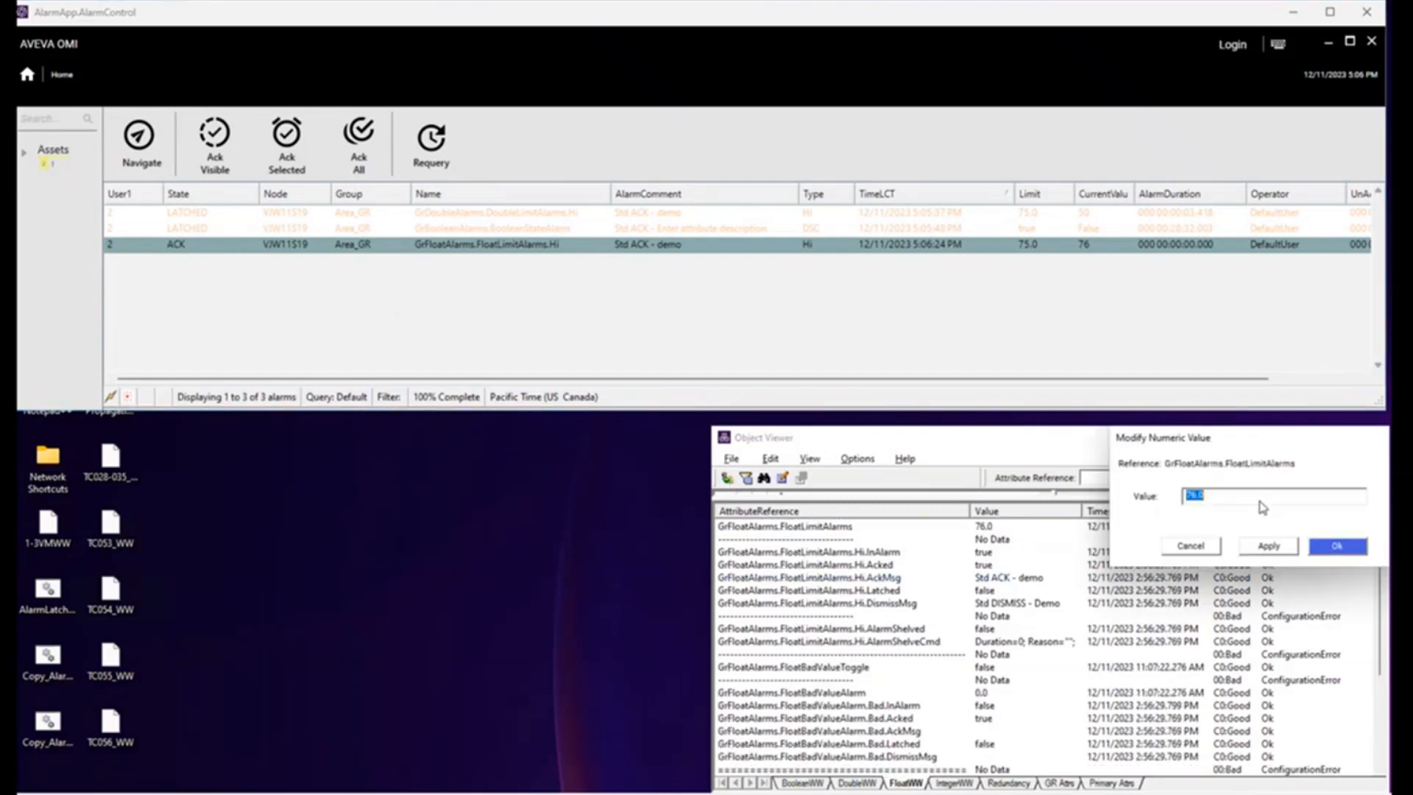
Step: Set GrFloatAlarms.FloatLimitAlarms to 75 so the Hi alarm clears and latches
type("7")
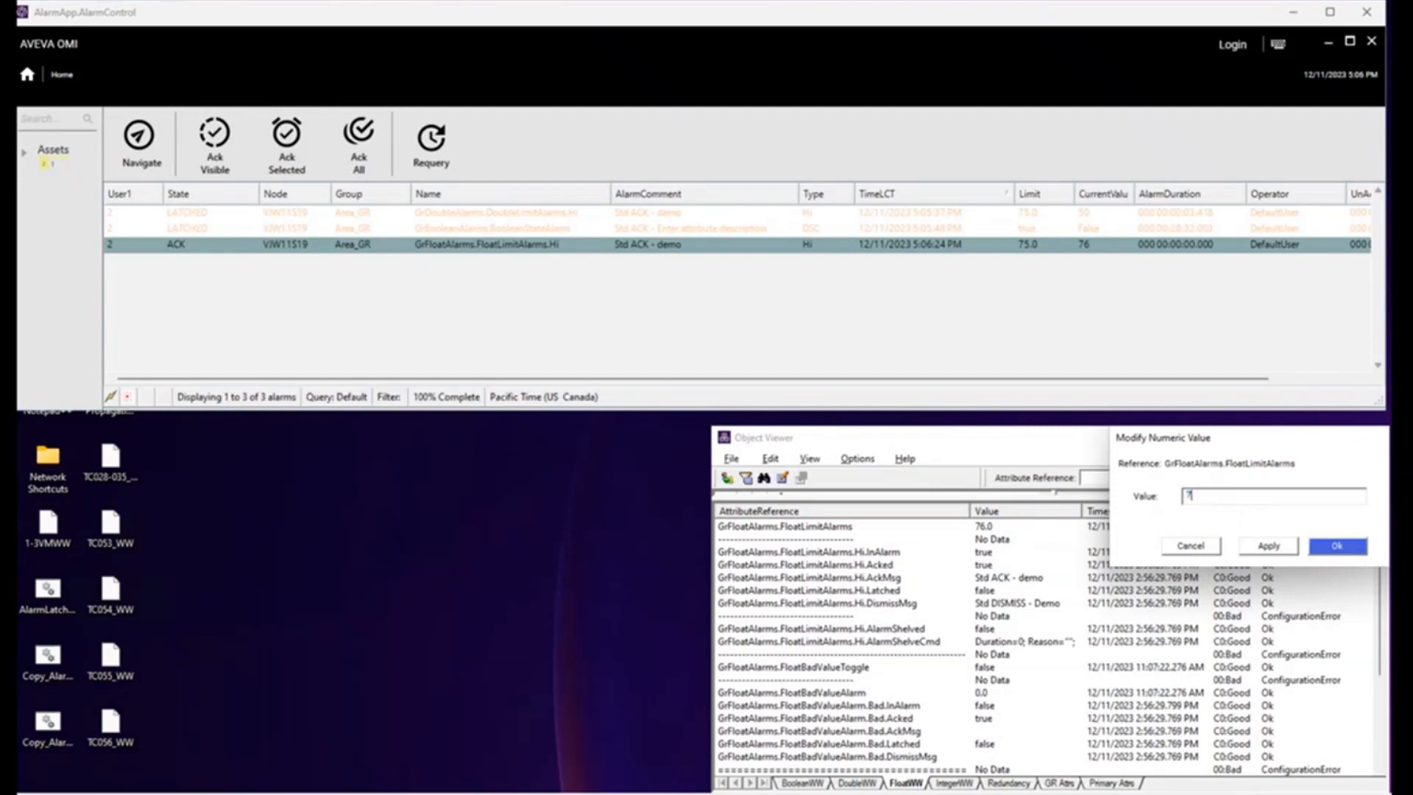
left_click(1340, 544)
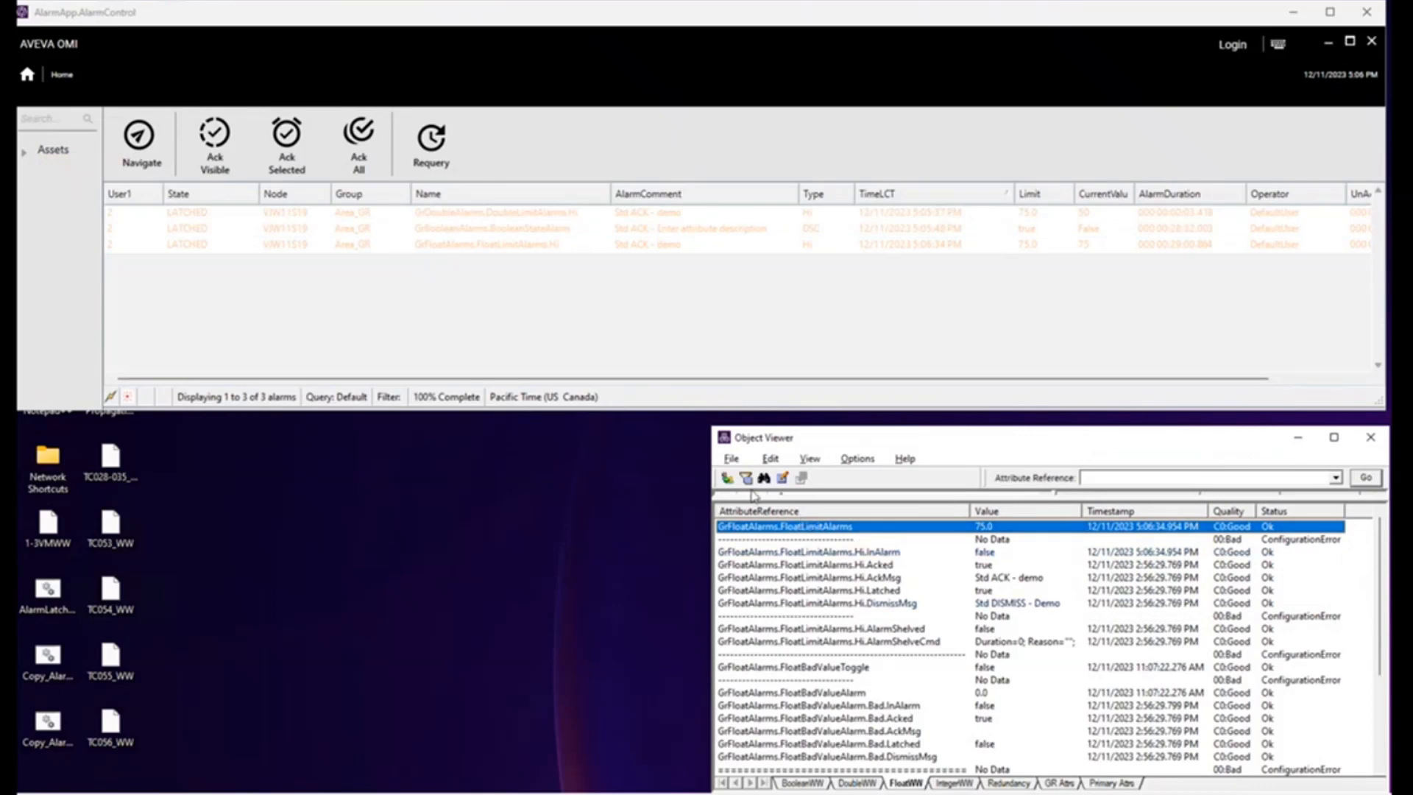
mouse_move(228, 229)
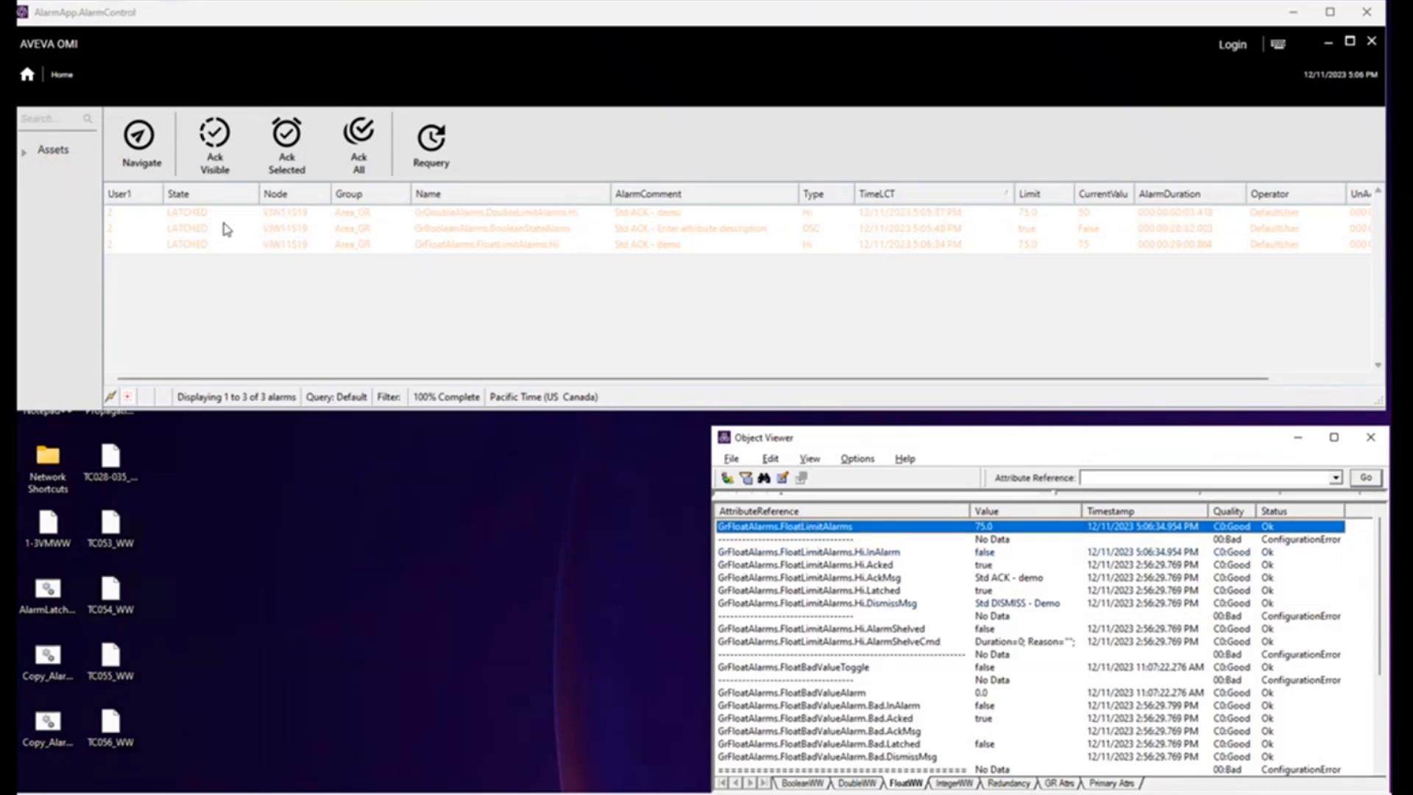
mouse_move(274, 261)
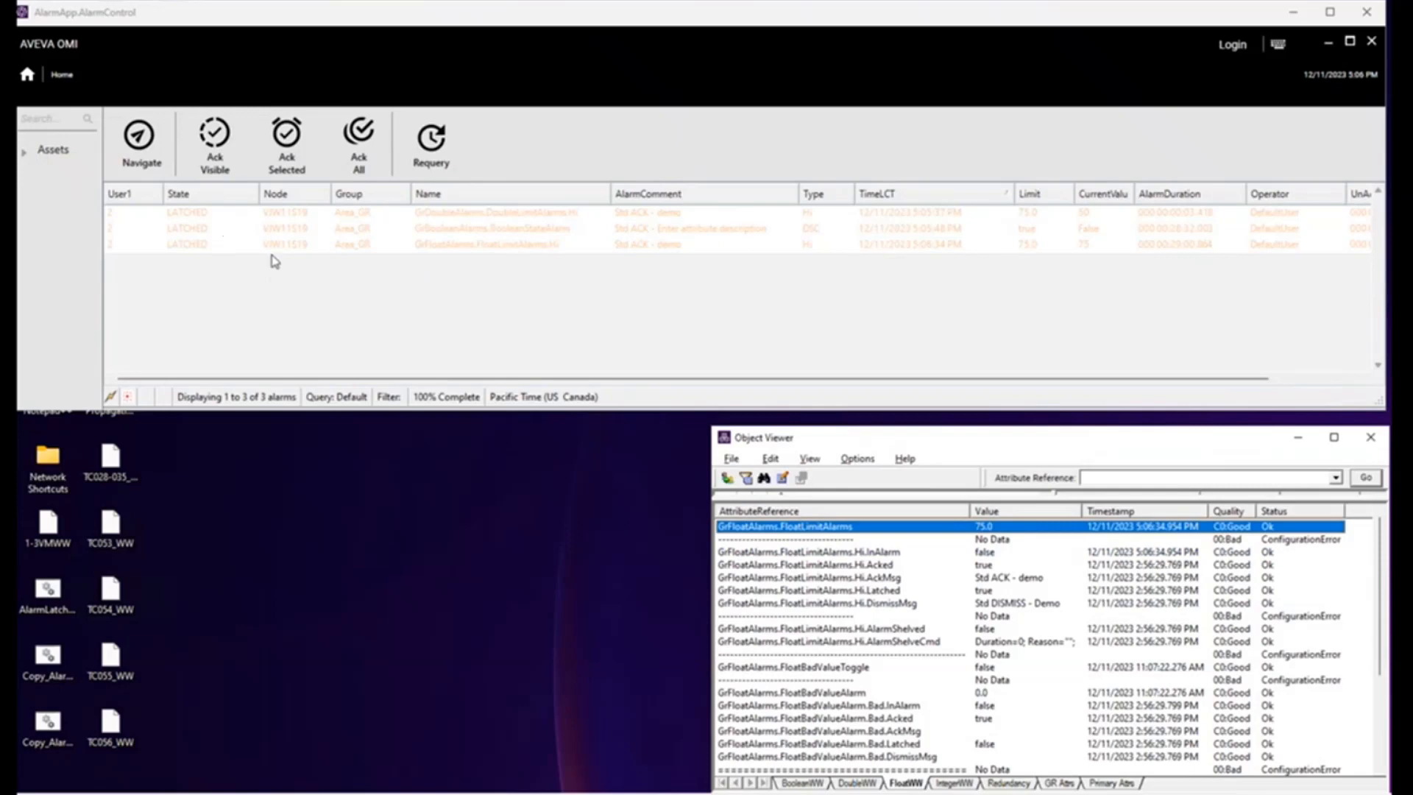
mouse_move(252, 237)
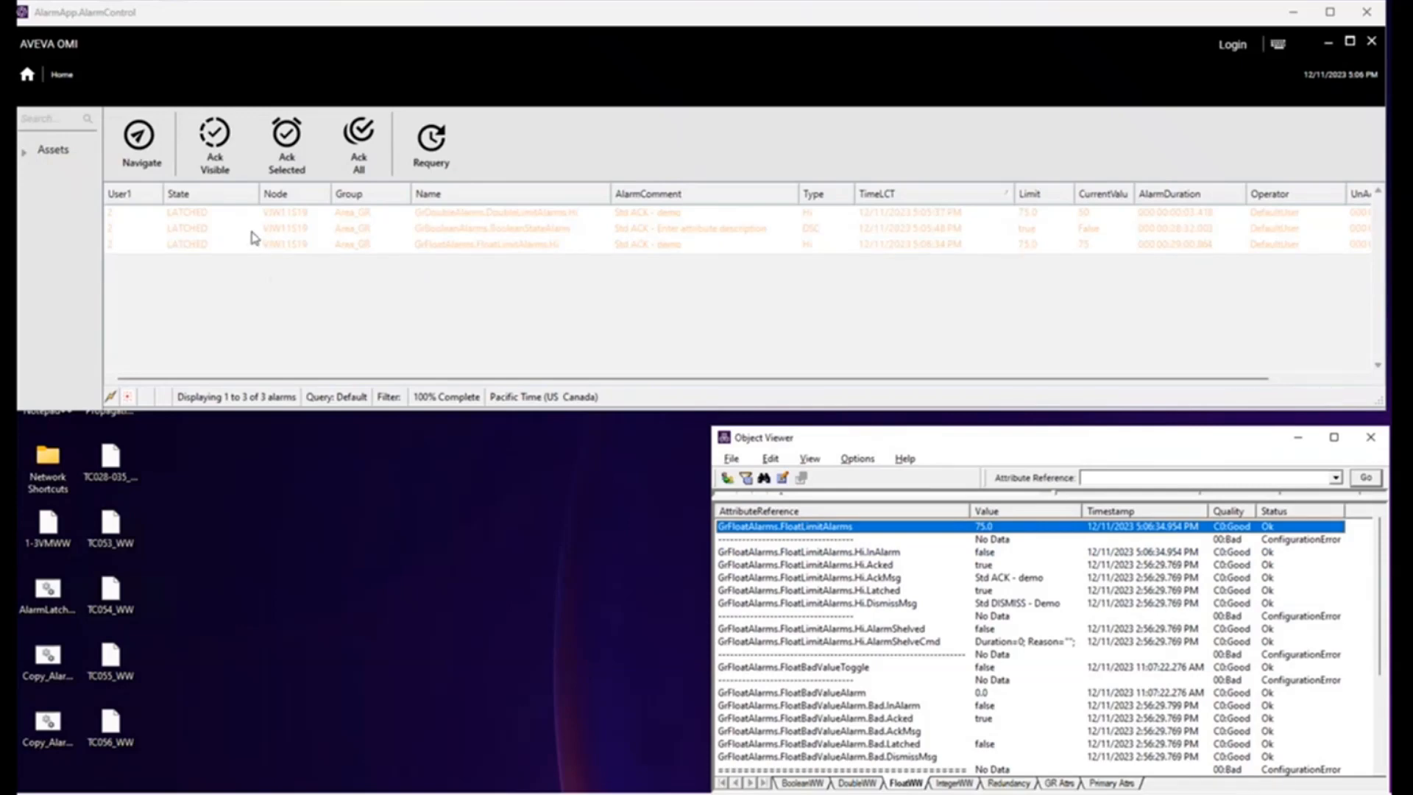
Step: Bring up the alarm grid's right-click actions with the Dismiss Others submenu
right_click(251, 236)
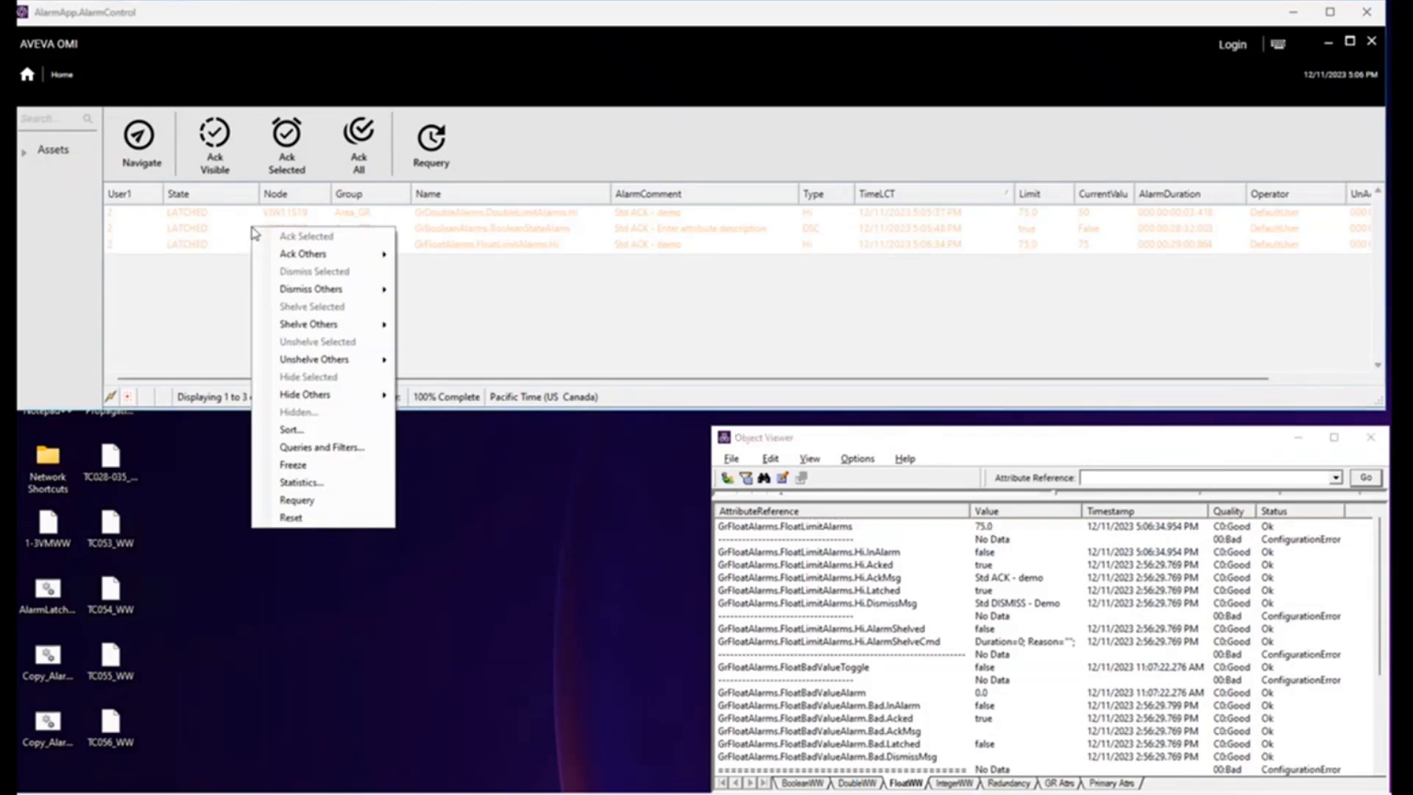
mouse_move(312, 289)
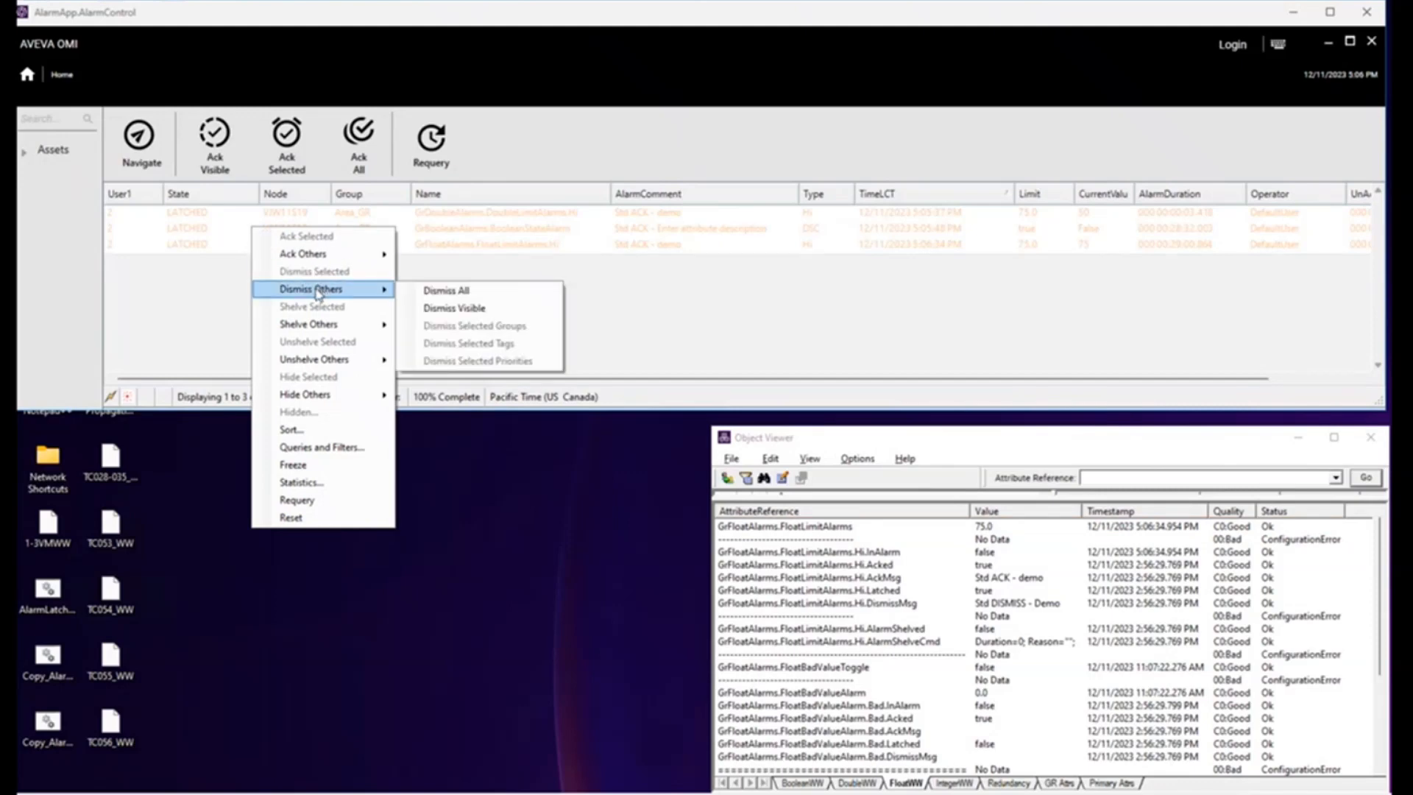
mouse_move(338, 297)
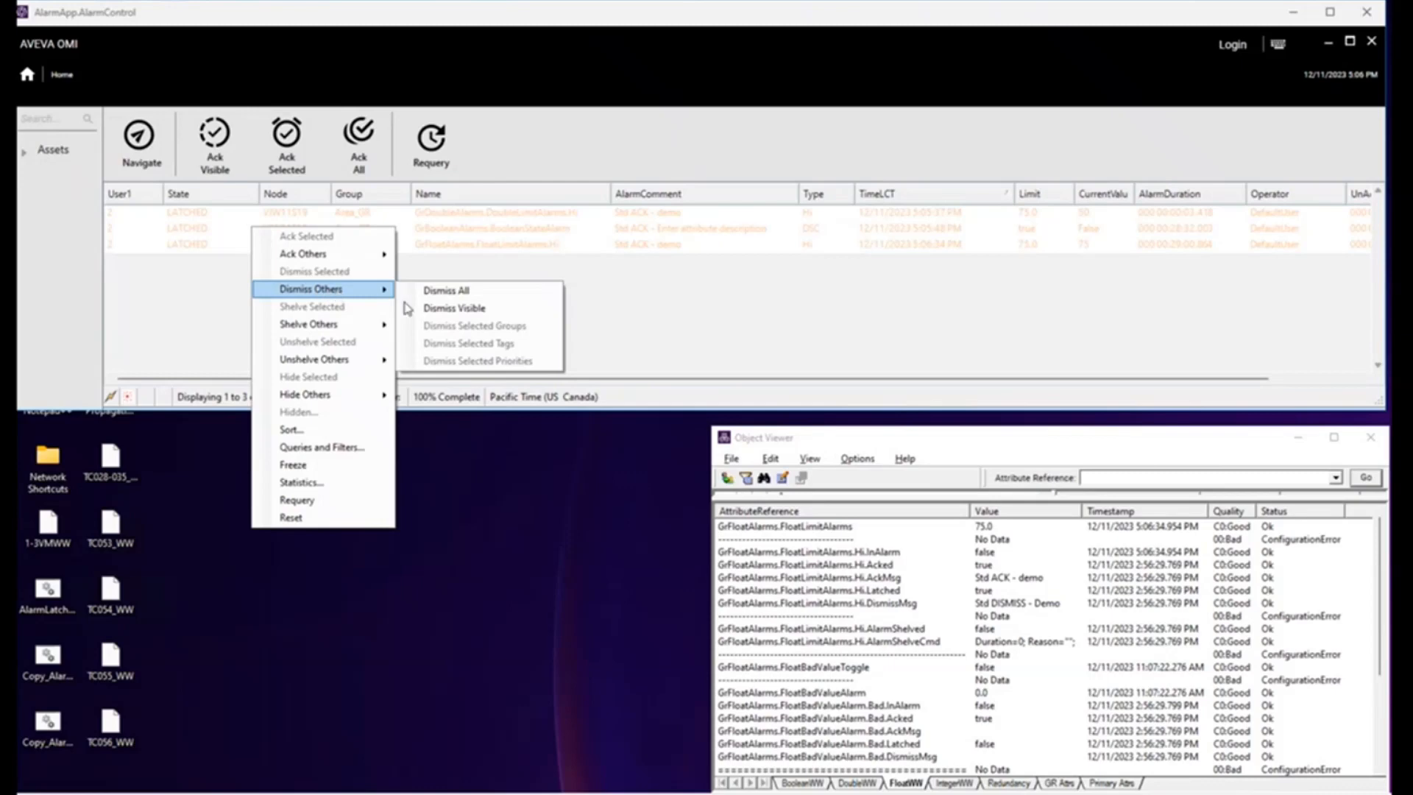
mouse_move(457, 366)
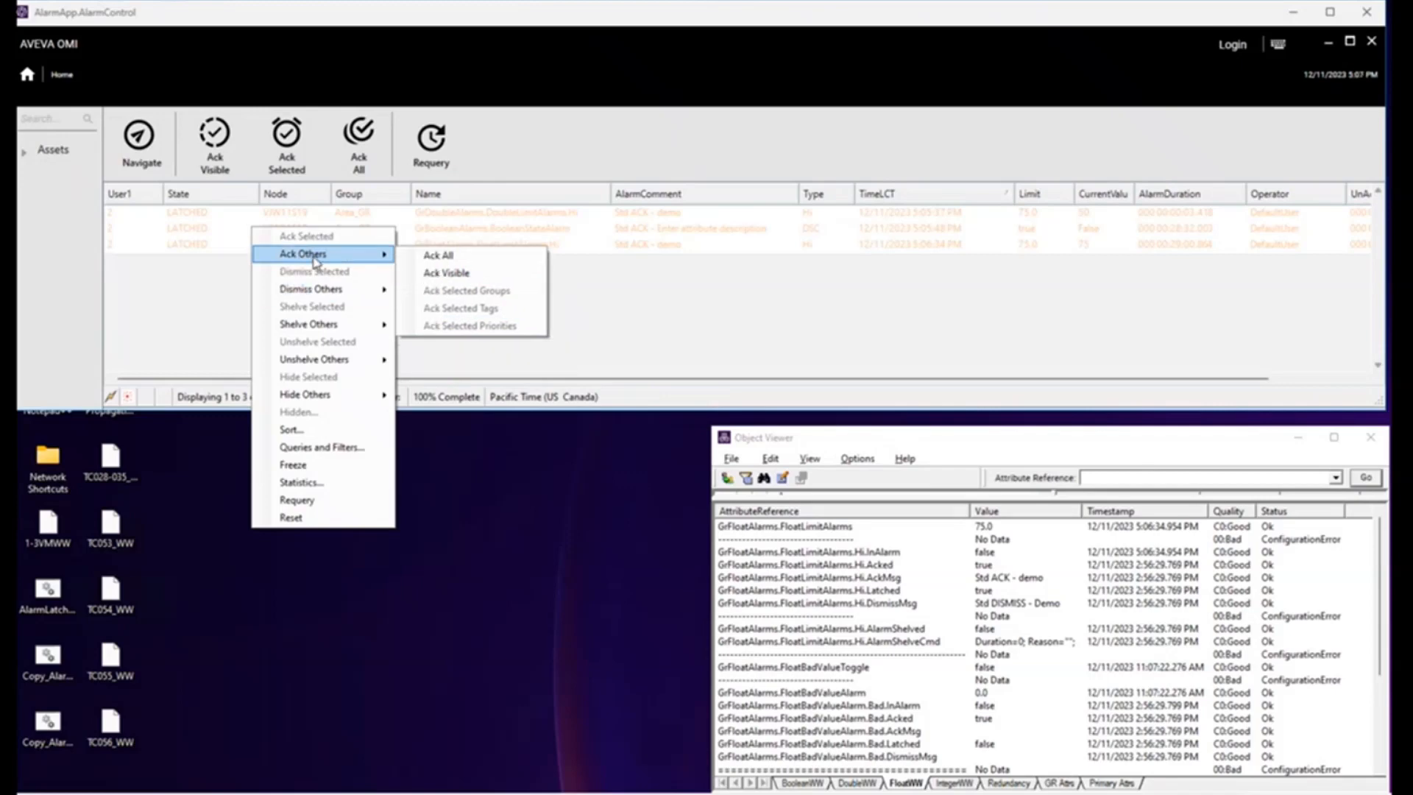
mouse_move(302, 324)
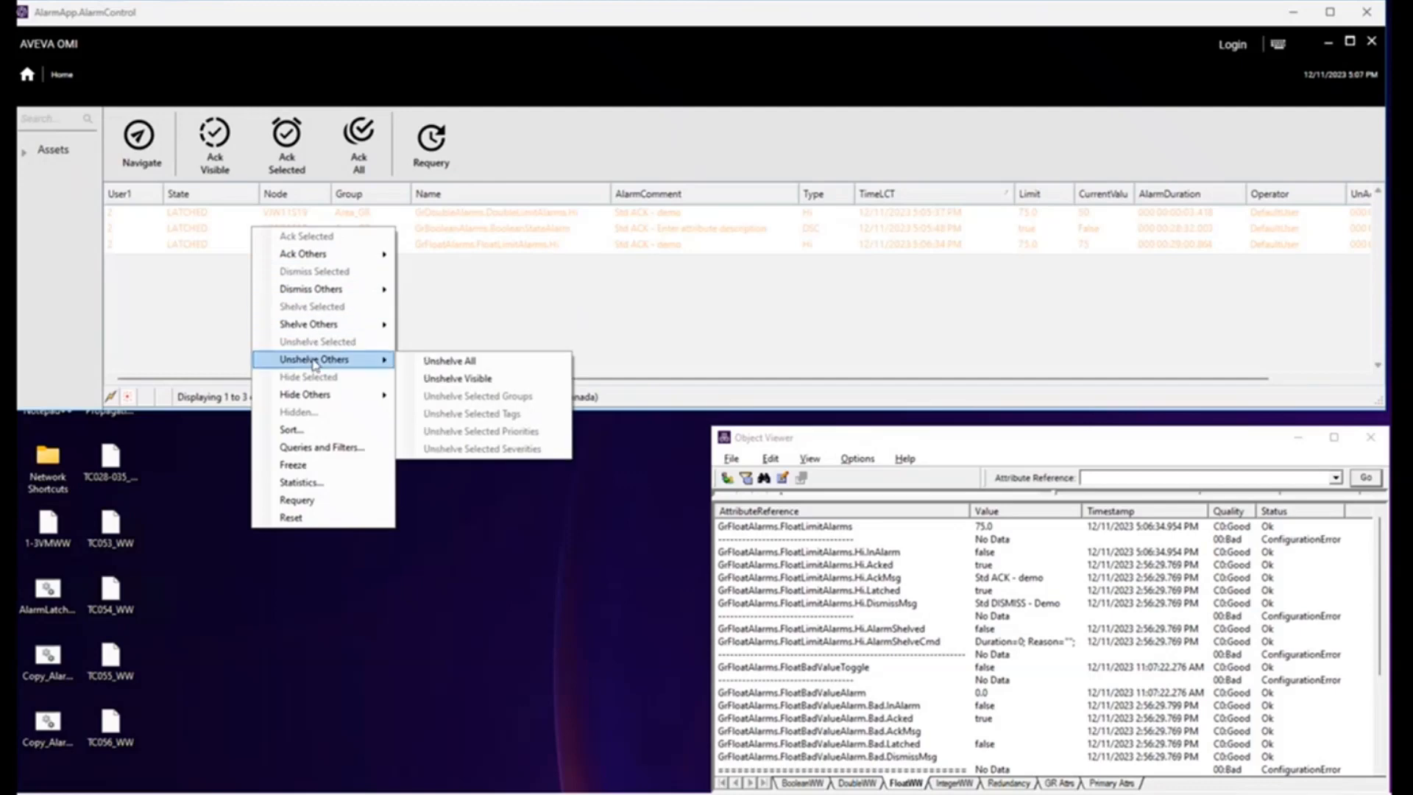
mouse_move(321, 395)
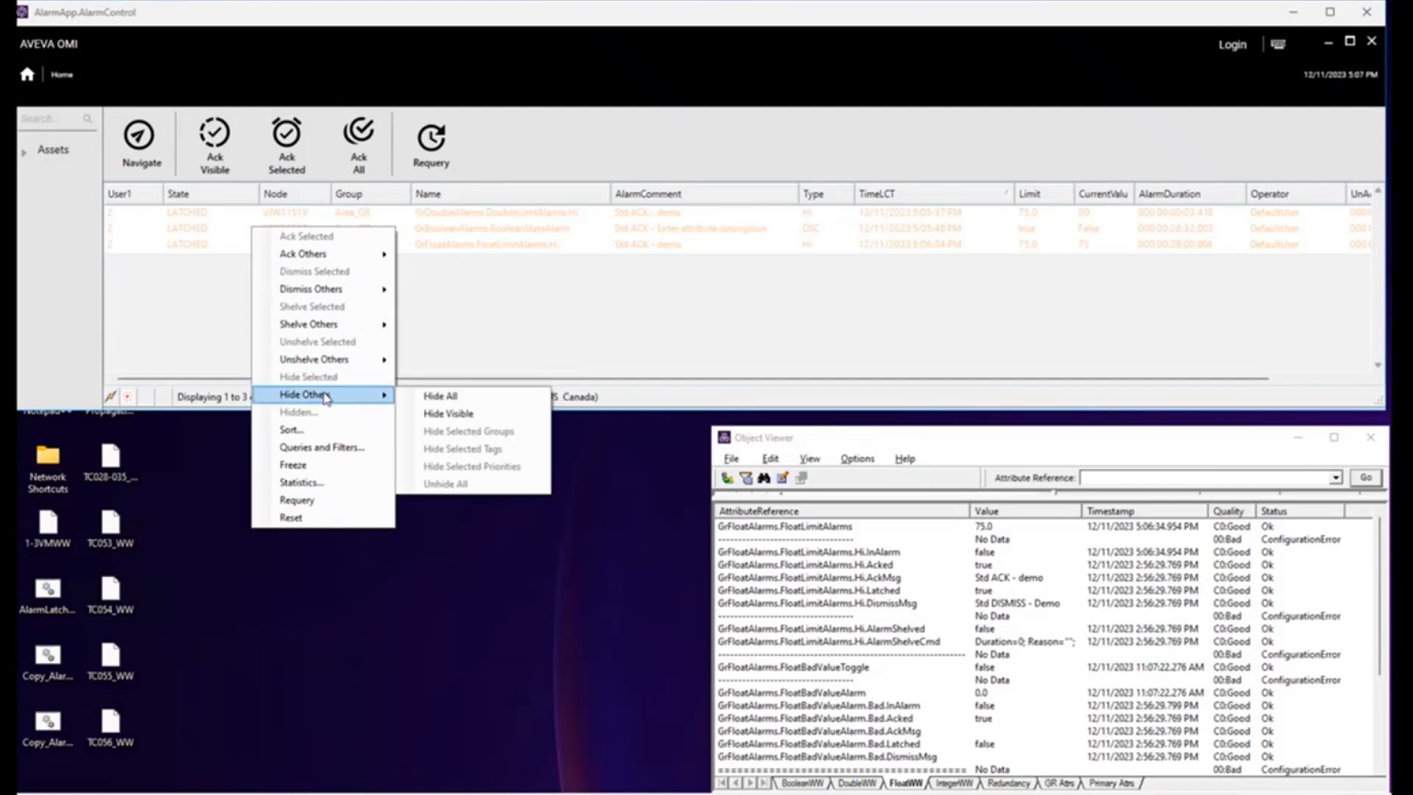
mouse_move(311, 288)
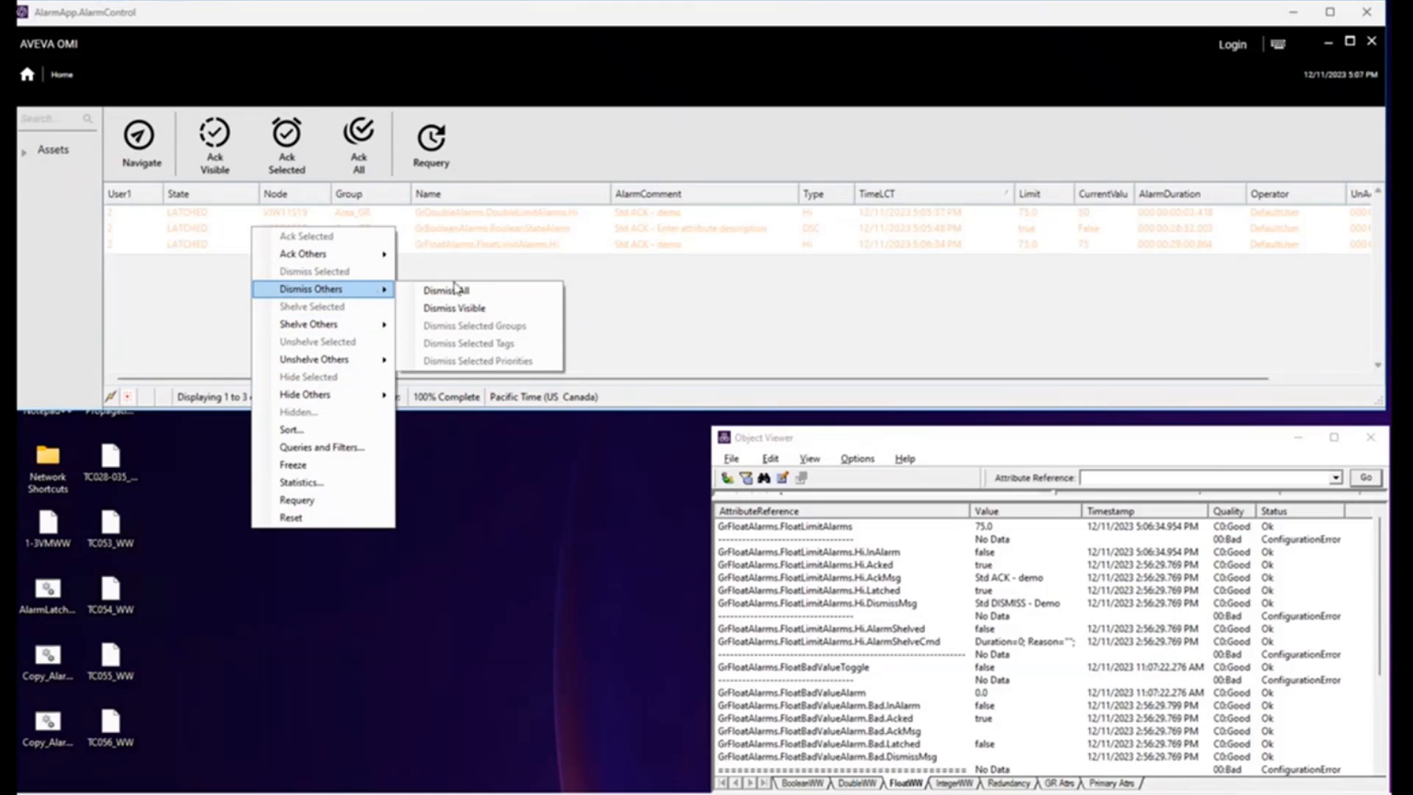
Step: Dismiss All latched alarms with the comment 'demo', leaving the alarm list empty
left_click(444, 290)
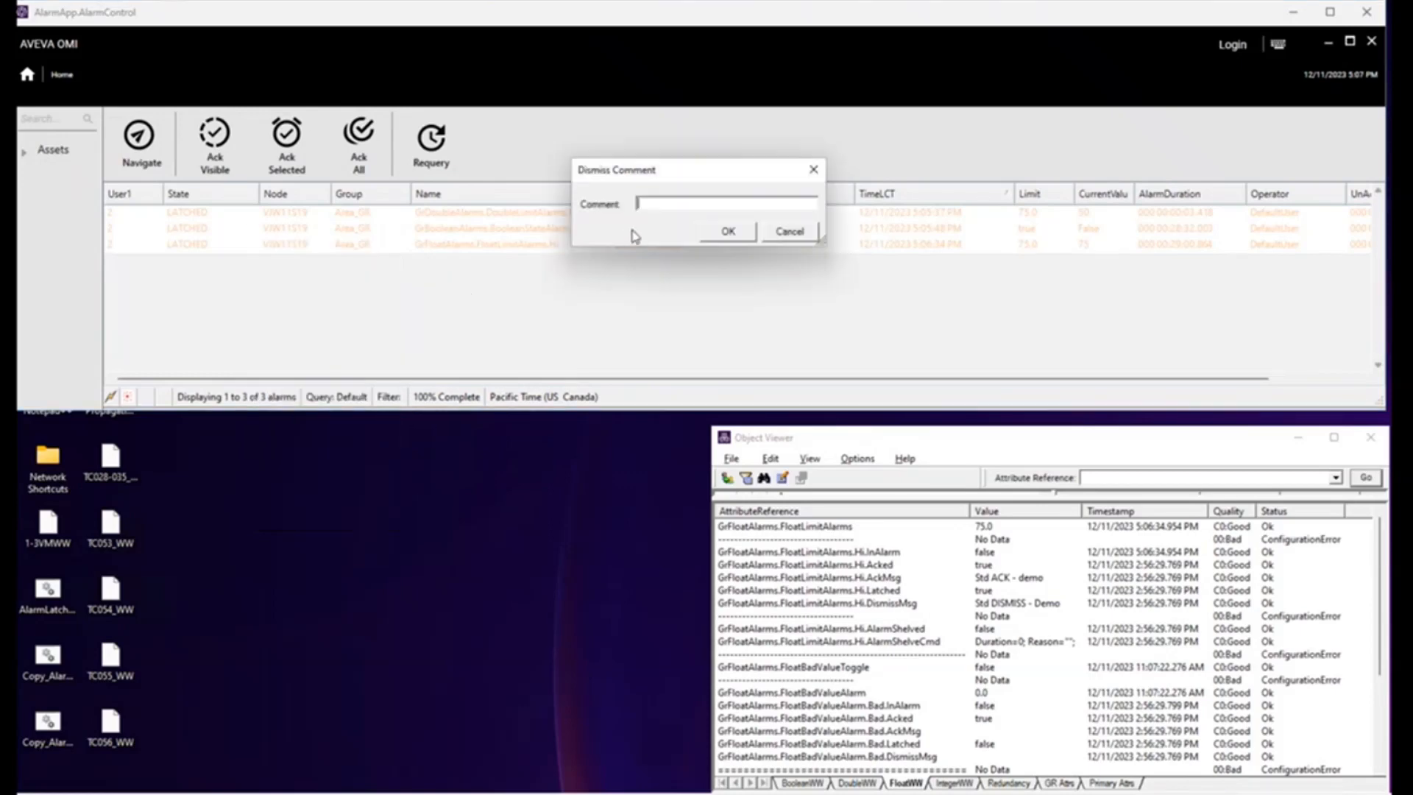
type("demo")
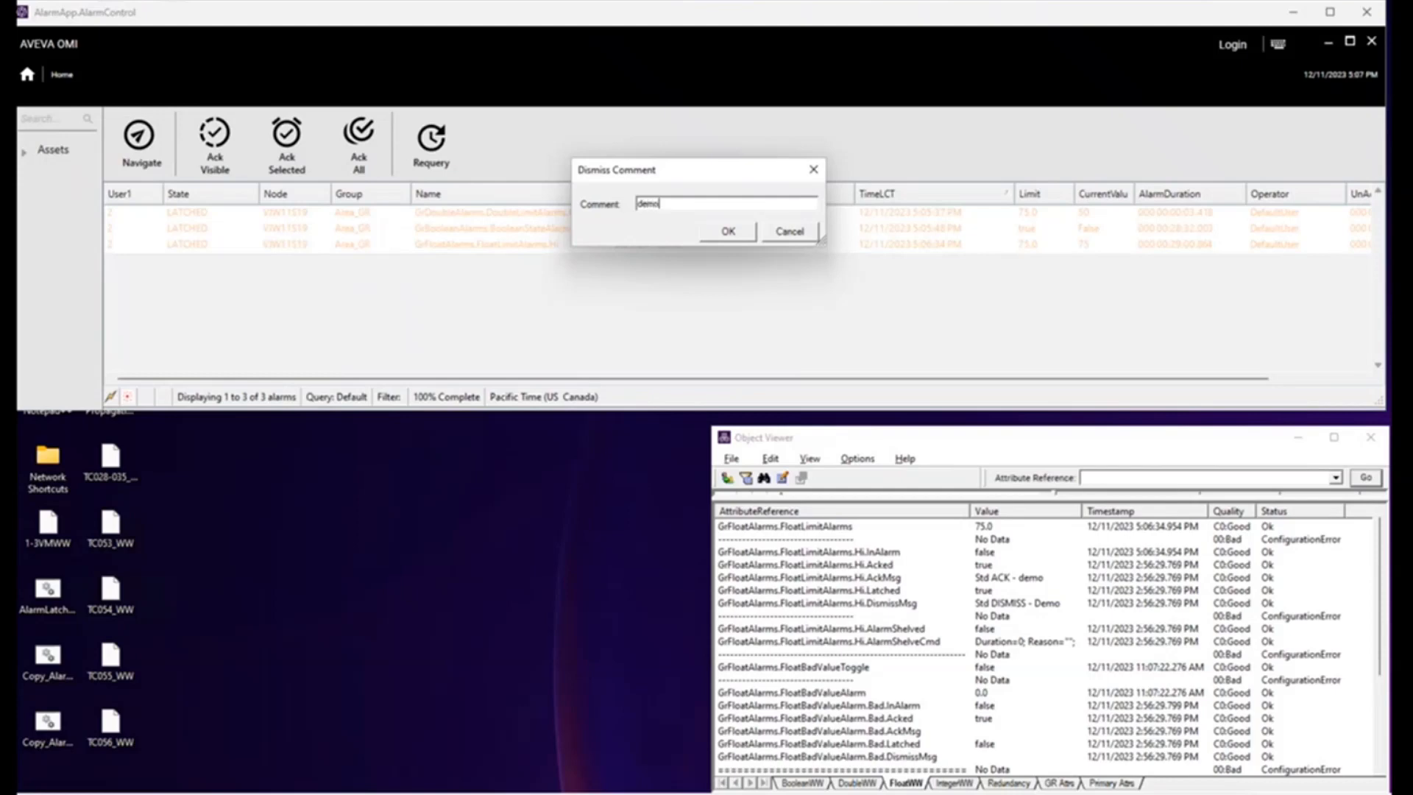
left_click(728, 230)
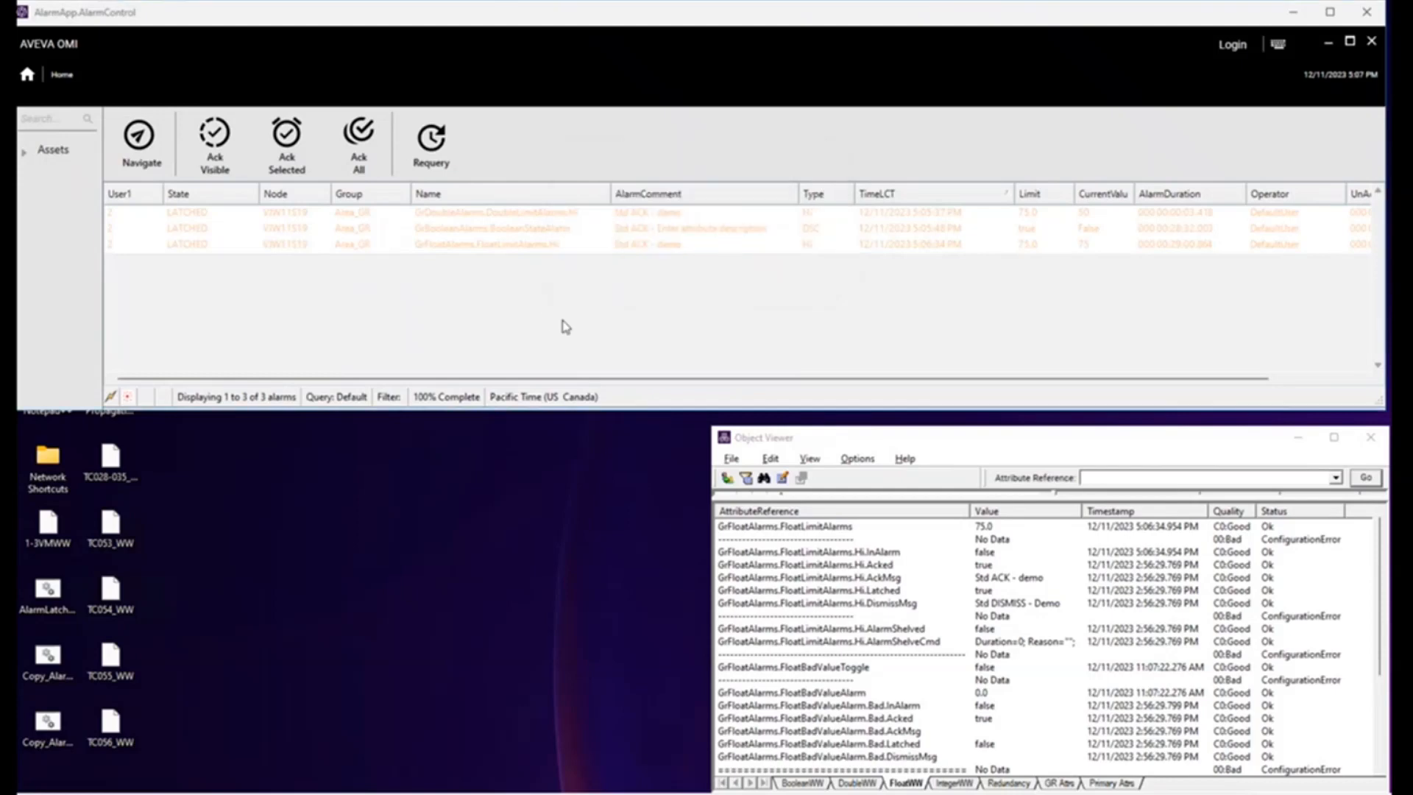
left_click(357, 137)
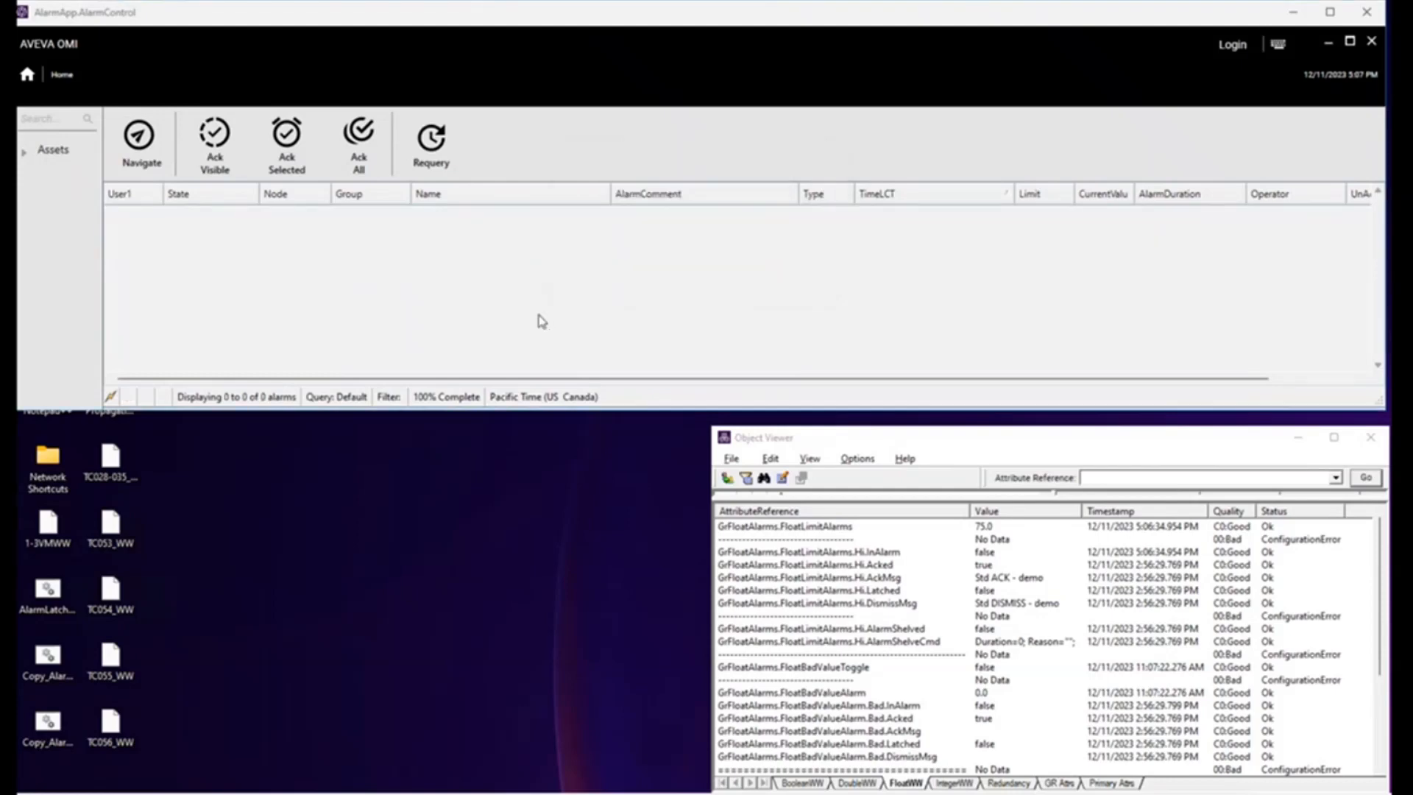